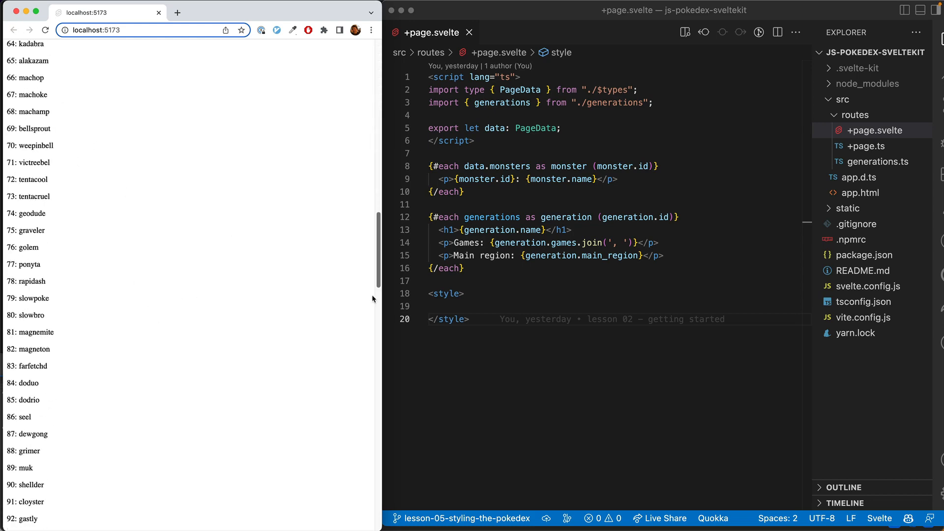
- Replace each monster paragraph with a div of class "monster"
scroll("down", 3)
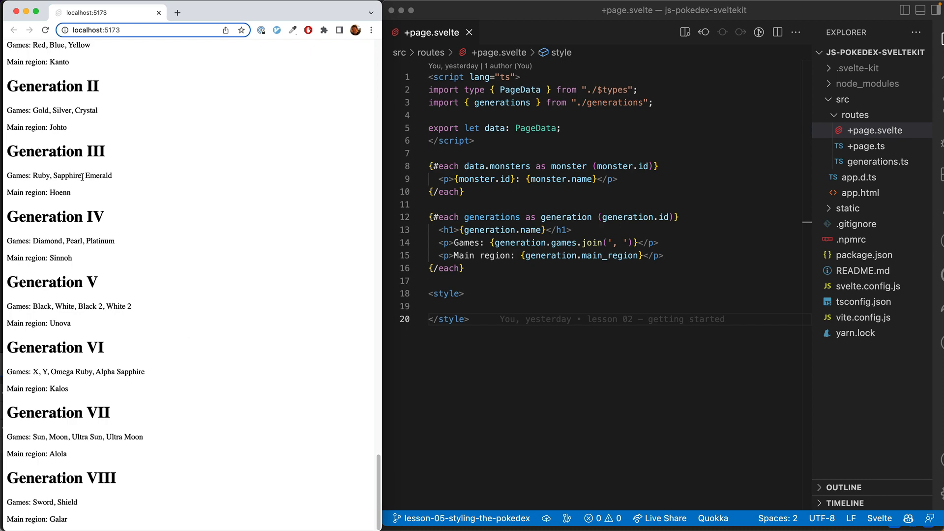
mouse_move(176, 337)
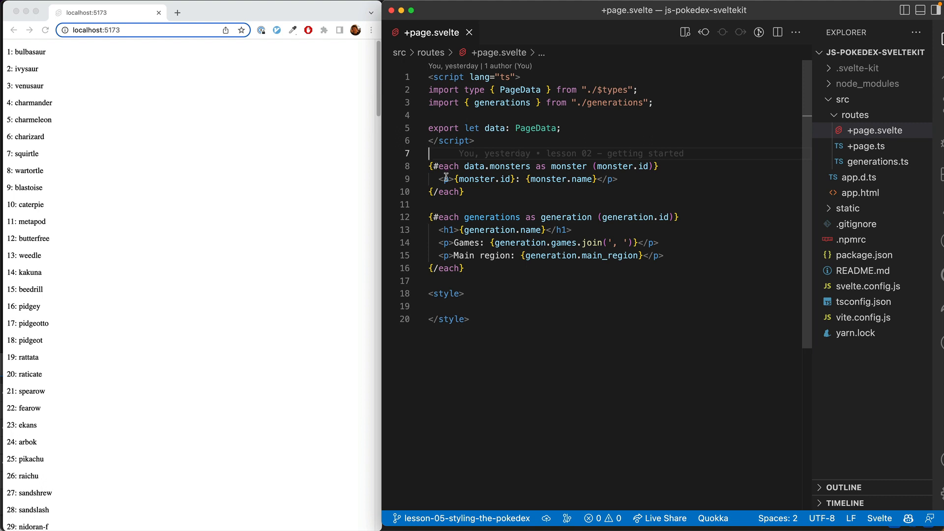
type("div")
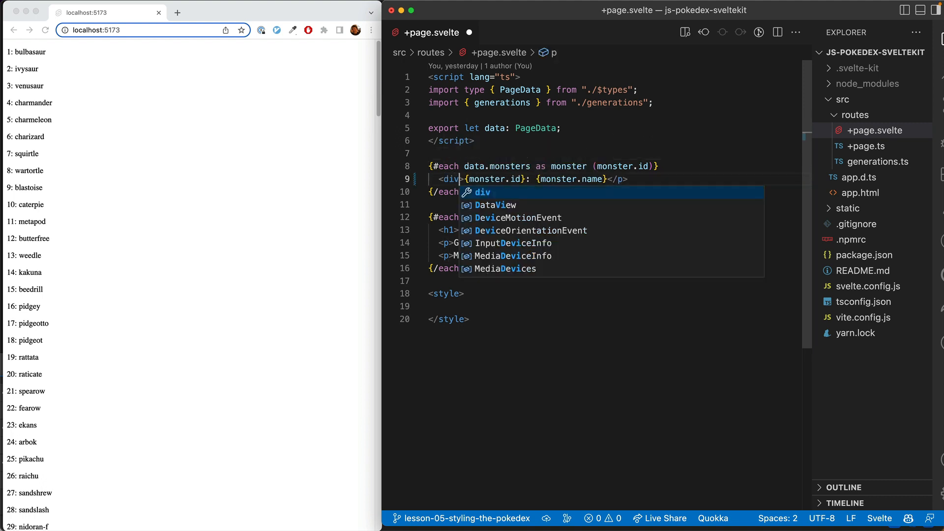
type("class=\"m\"")
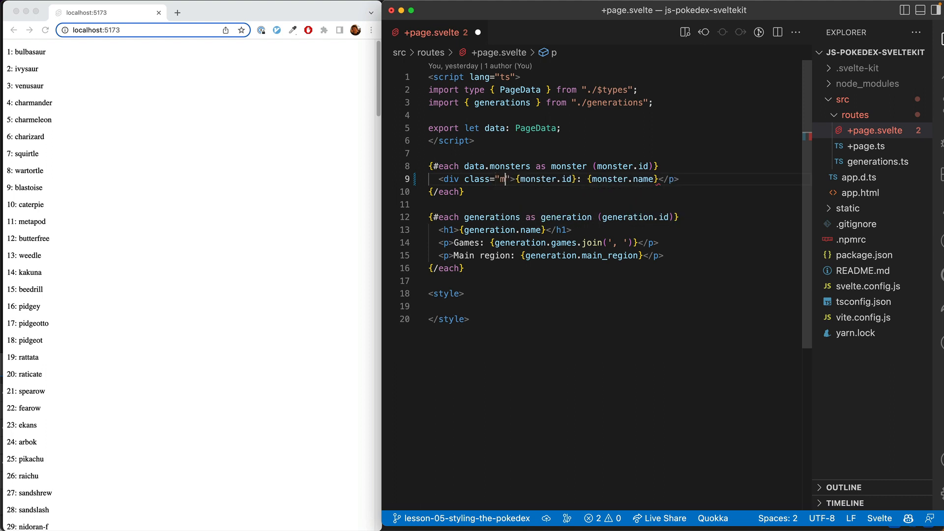
type("onster")
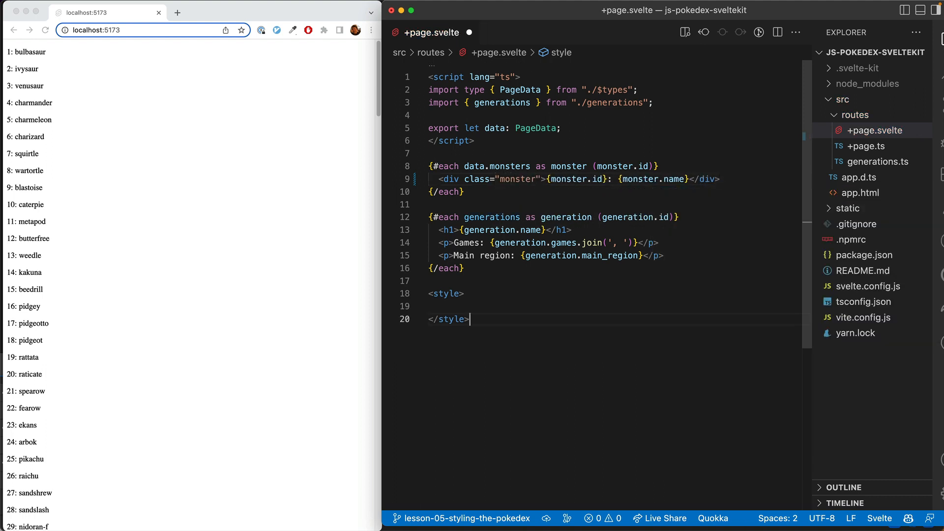
- Add a .monster style rule with width 100px and begin its border declaration
type(".monster {")
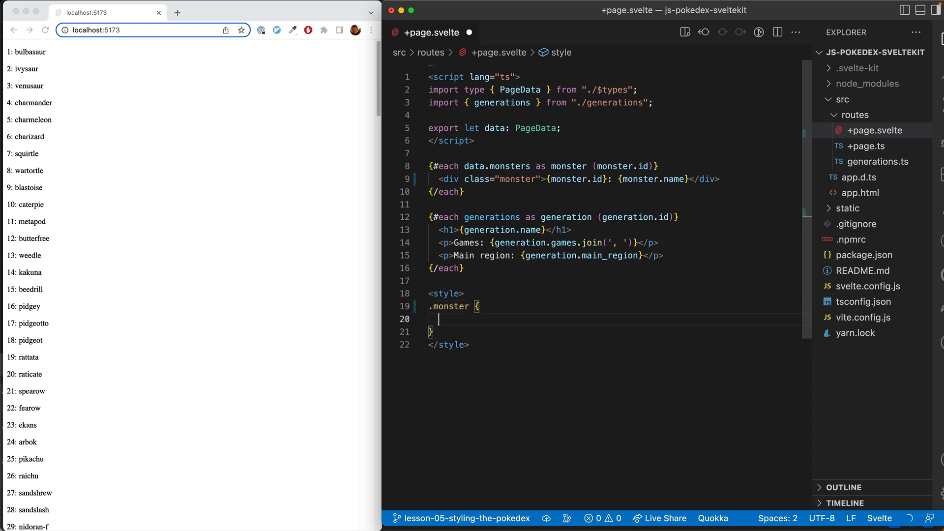
type("color: red;")
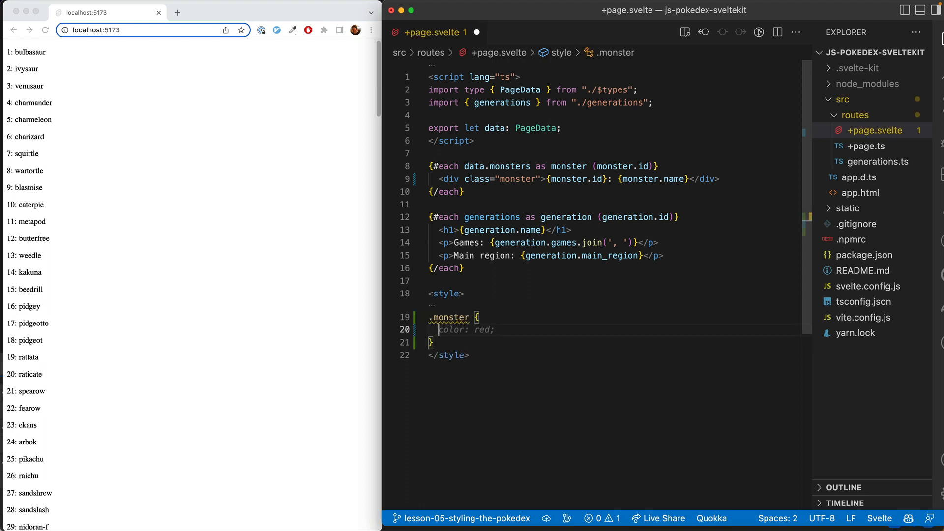
type("width: 100px;")
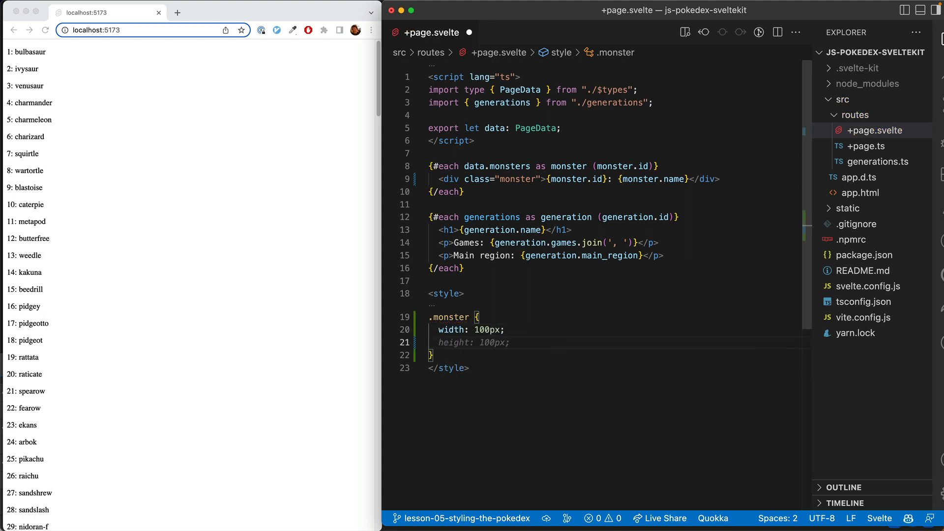
type("border: 1px solid black;")
type("<div class=\"monsters\"></div>")
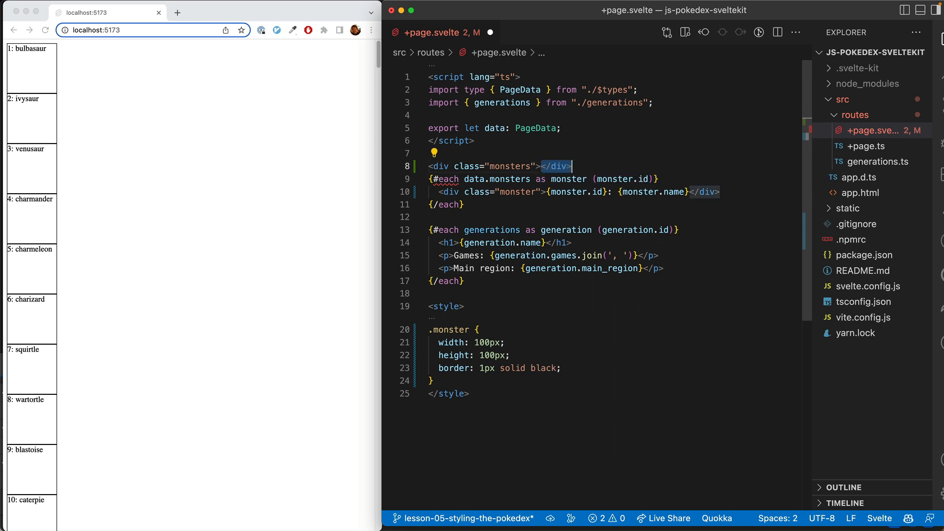
- Wrap the loop in a monsters div styled display:flex, flex-direction:row, flex-wrap:wrap
key("Enter")
type(".monsters")
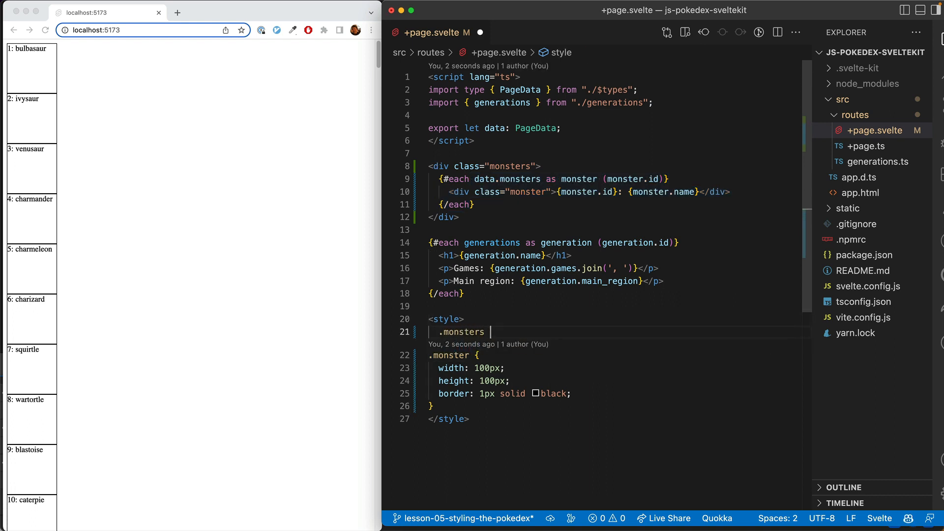
type("display: flex;")
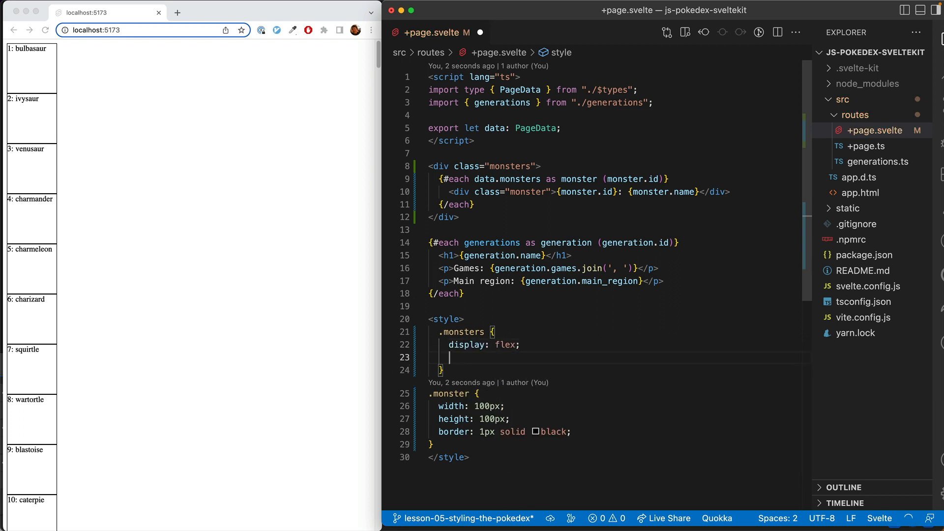
type("flex-wrap: wrap;")
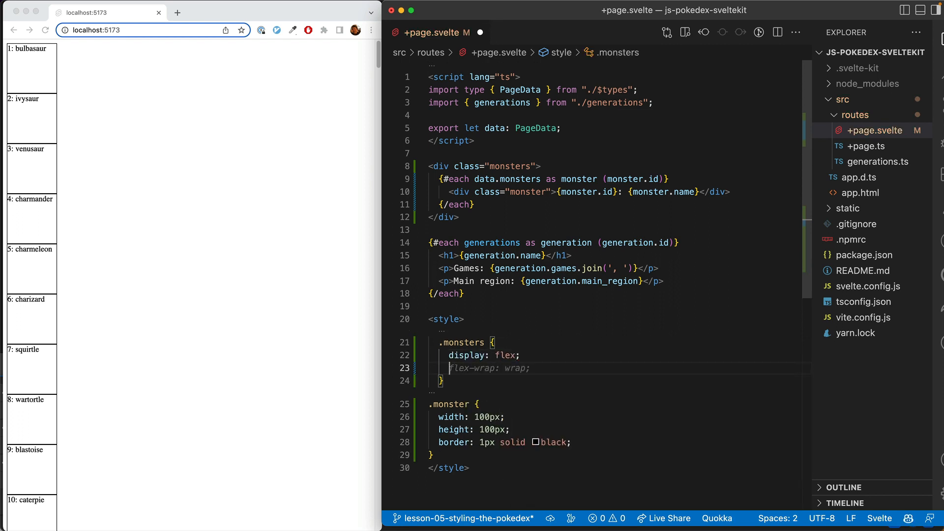
type("flex-di")
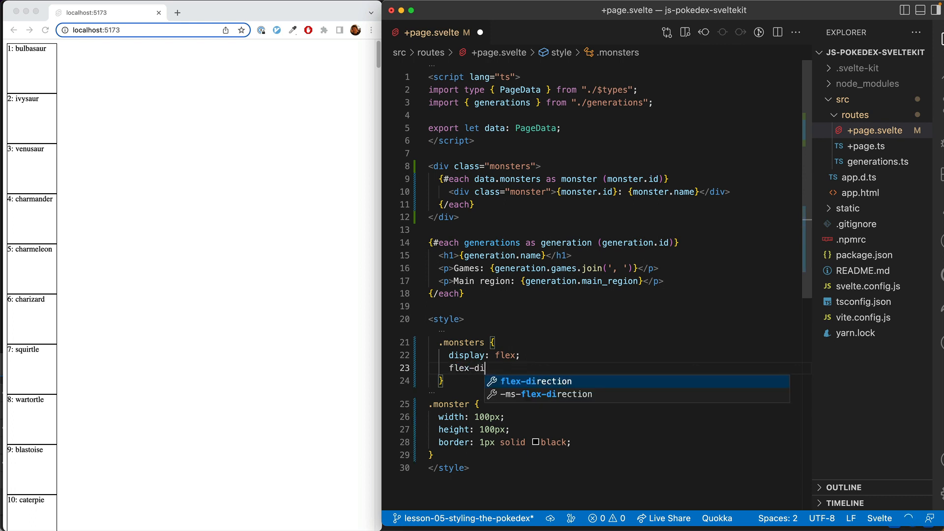
type("rection: row;")
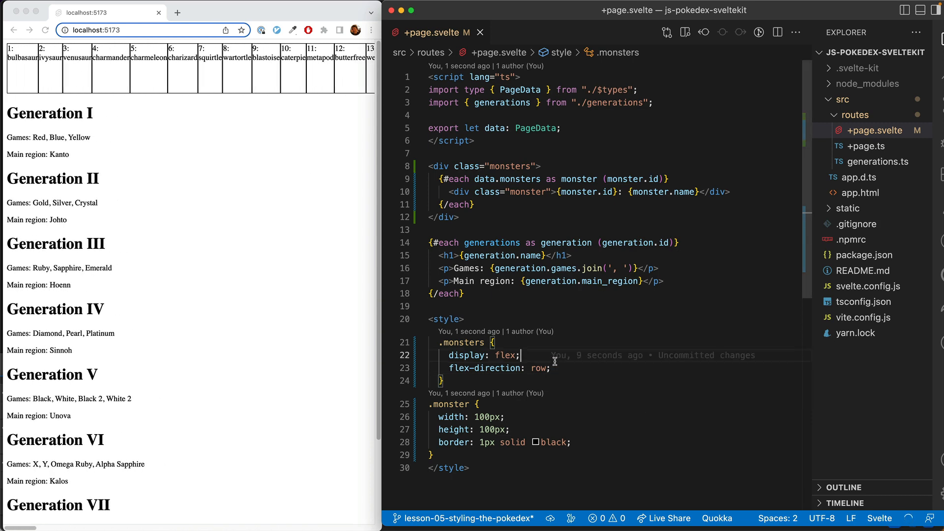
type("flex-wrap: wrap;")
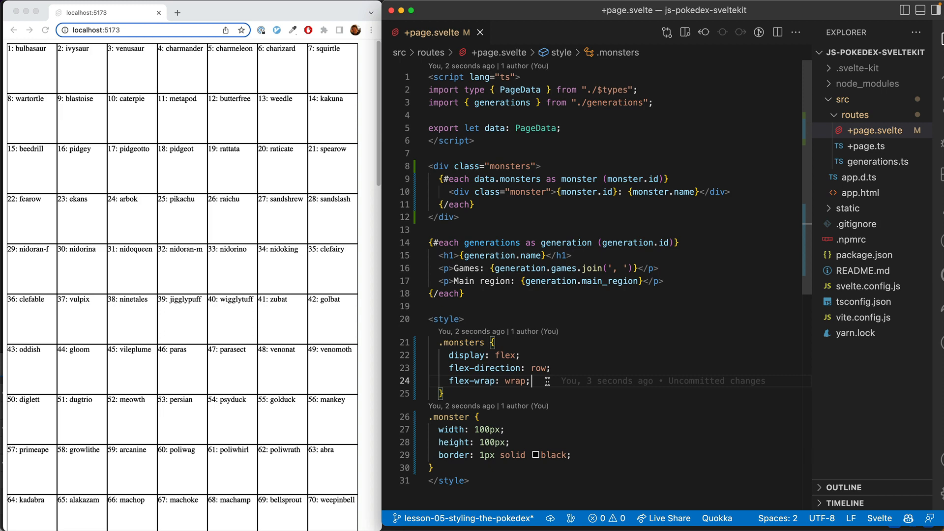
- Add margin: 10px and padding: 10px to the .monster rule after its border
left_click(578, 456)
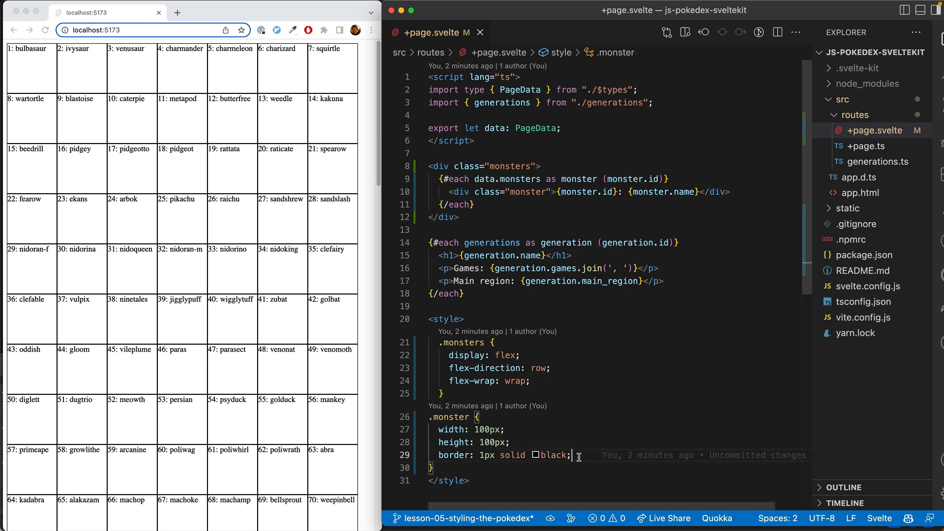
type("margin: 10px;")
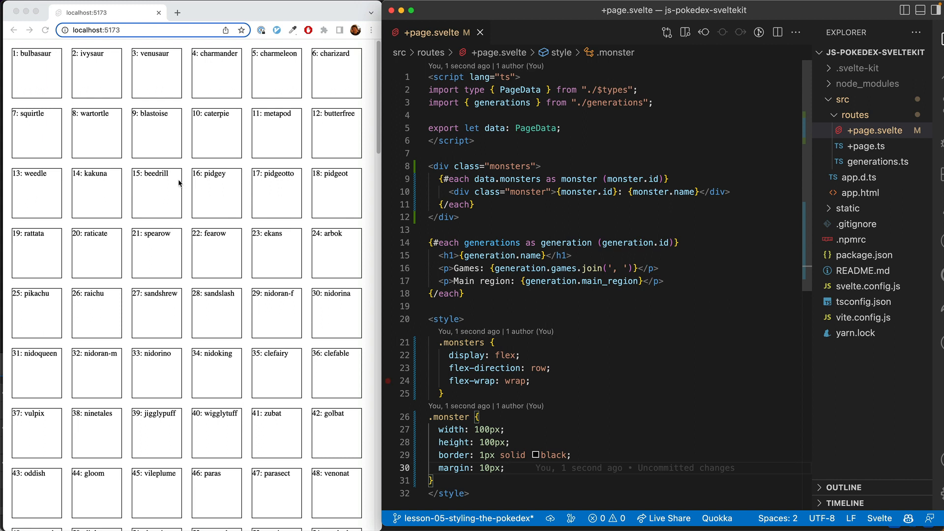
mouse_move(211, 236)
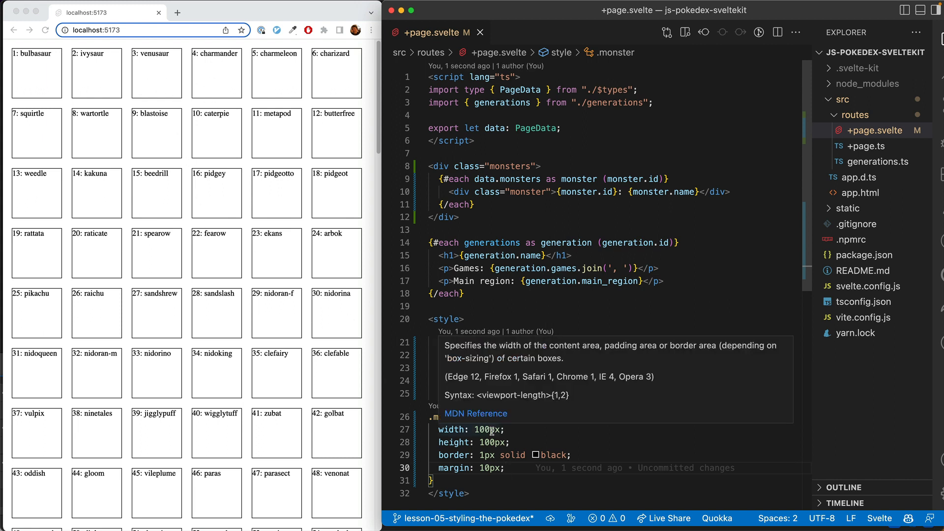
type("padding: 10px;")
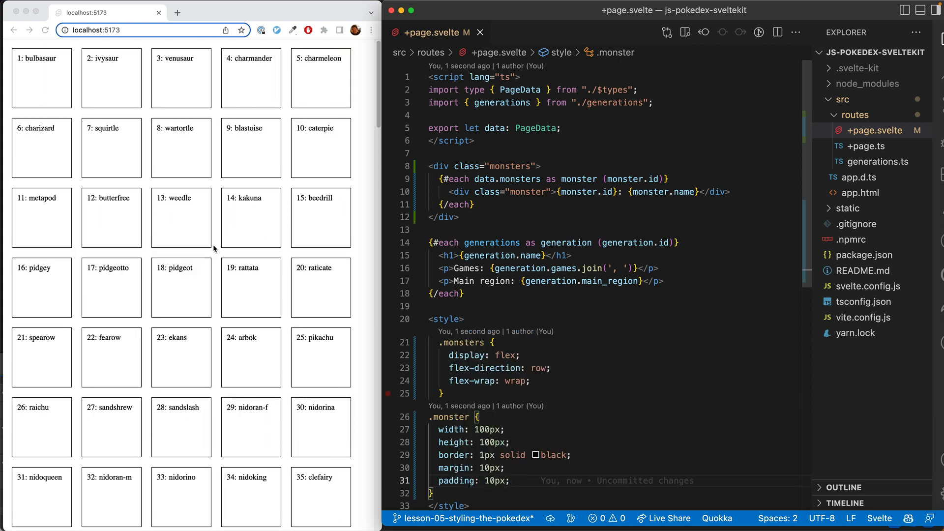
mouse_move(267, 203)
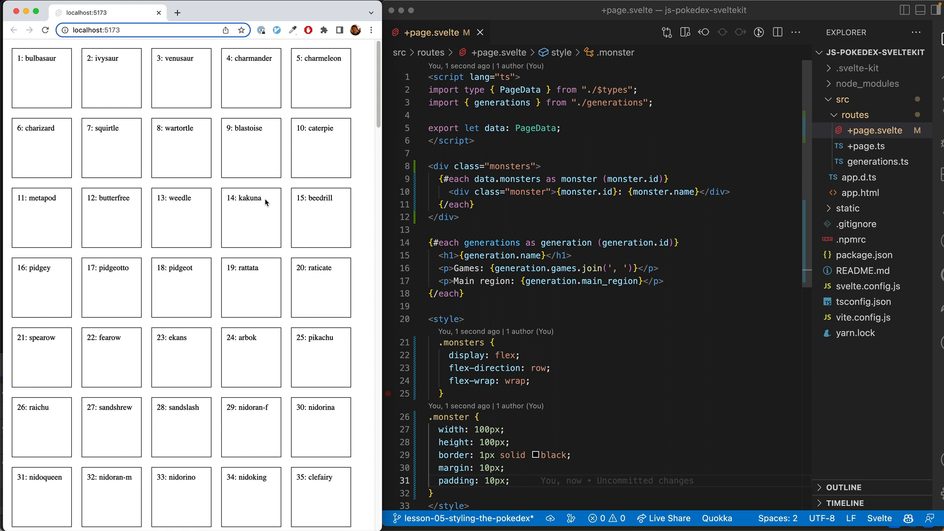
mouse_move(253, 263)
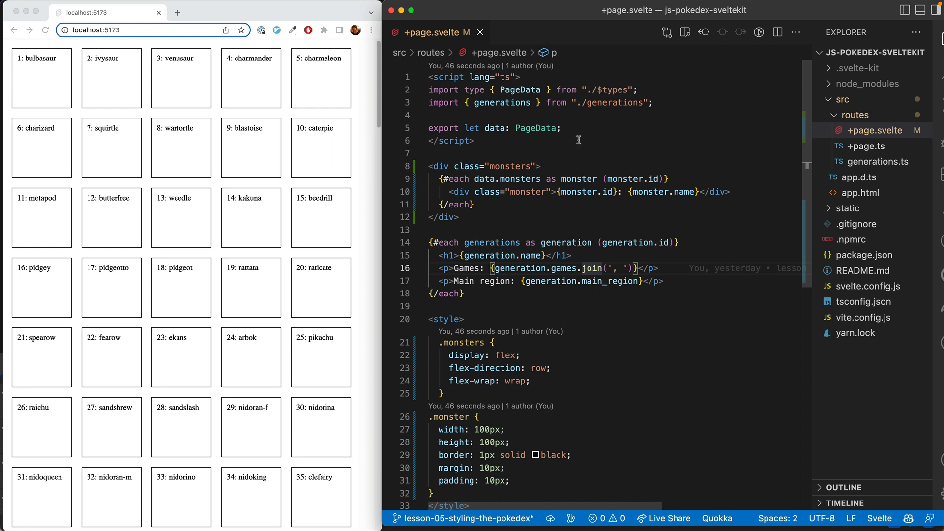
mouse_move(583, 211)
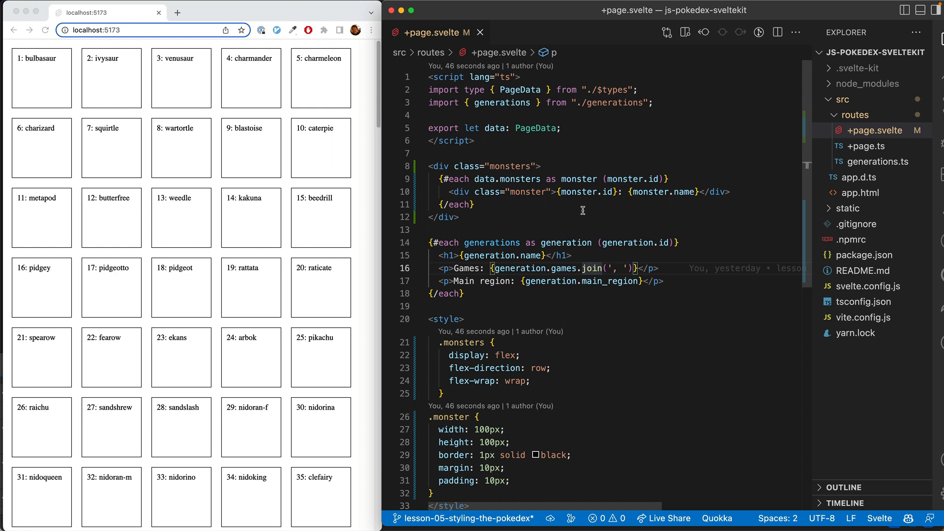
mouse_move(580, 208)
type("<img src=")
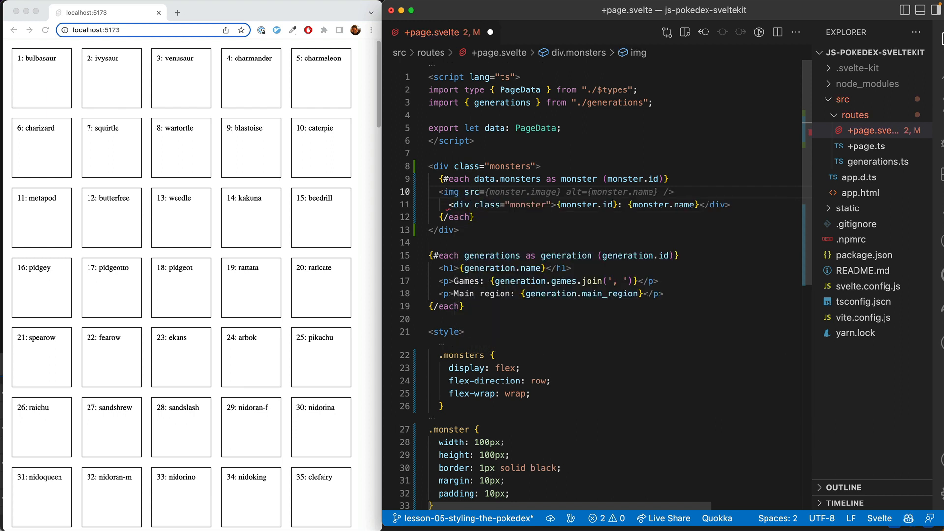
- Accept the monster image tag, then add an image sprite URL field in +page.ts
key("cmd+s")
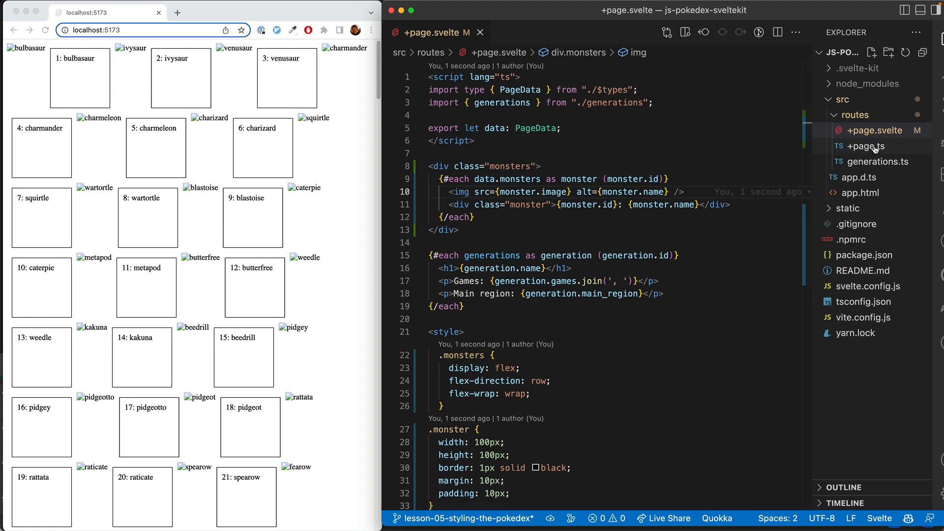
left_click(866, 145)
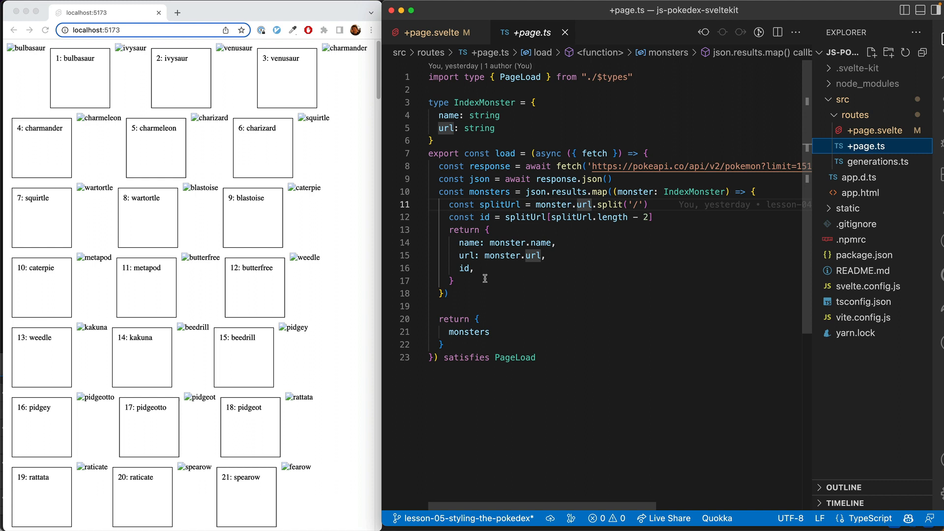
type("image: `https://raw.githubusercontent.com/PokeAPI/sprites/master/spri")
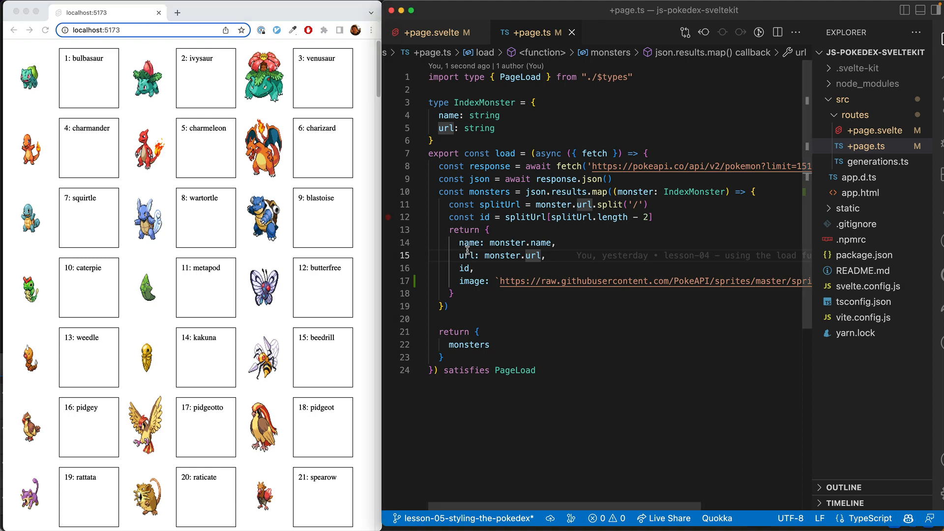
left_click(434, 32)
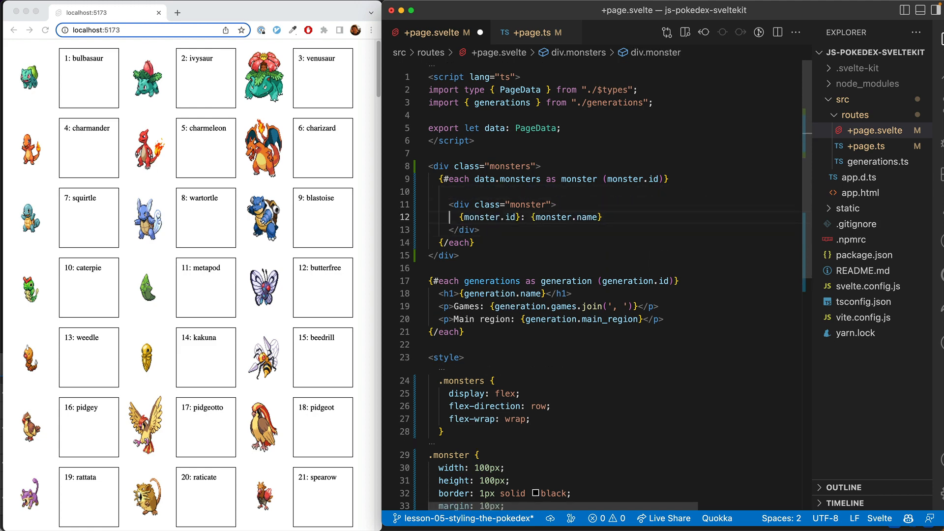
- Insert the img with monster.image source and style .monster as a centered flex column
type("<img src={monster.image} alt={monster.name} />")
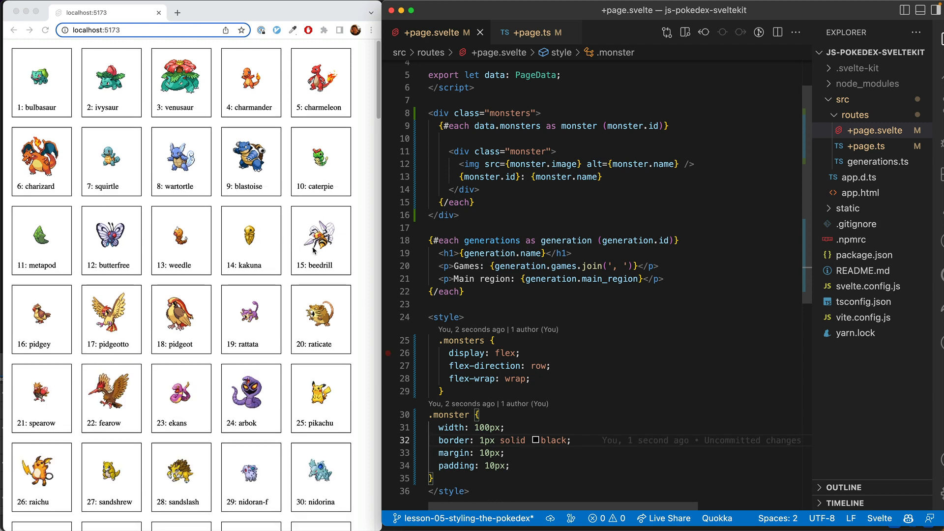
mouse_move(479, 184)
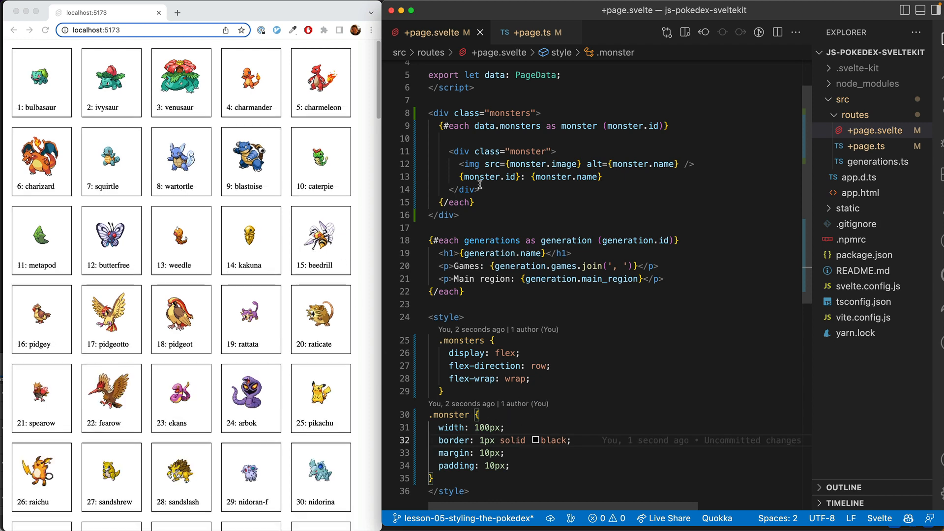
mouse_move(600, 165)
type("<div</div>")
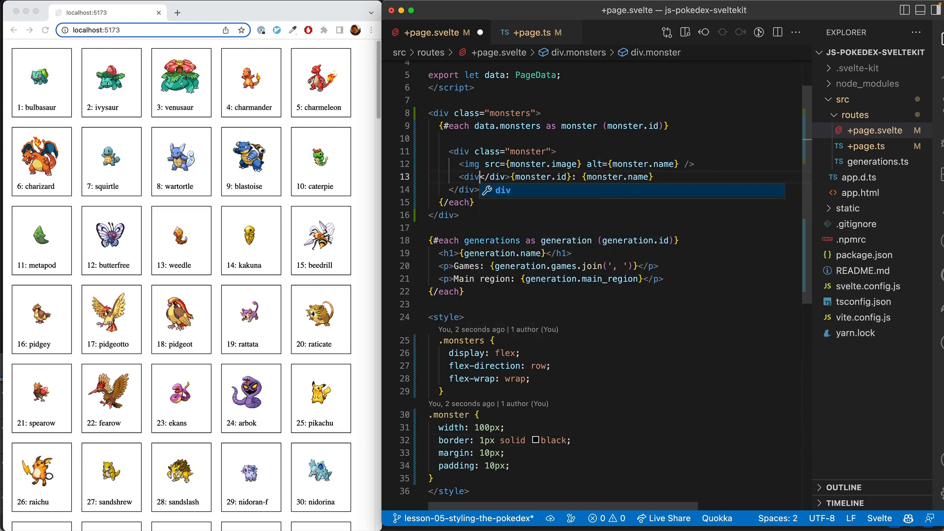
type("c")
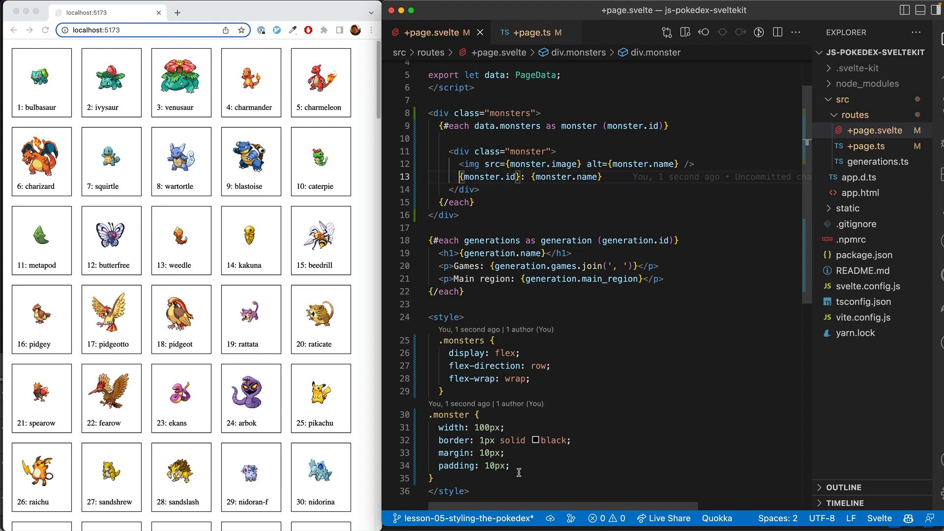
type("display: flex;")
type("flex-direction: column;")
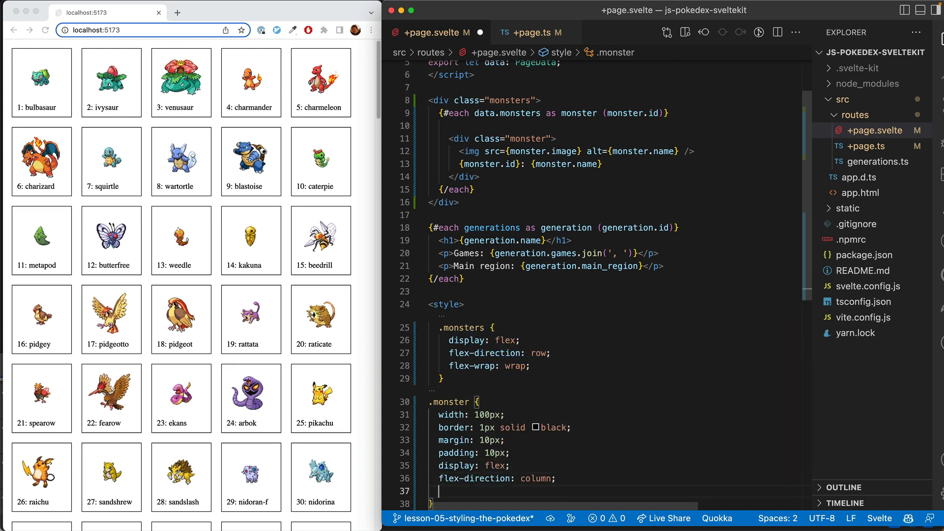
type("align-items: center;")
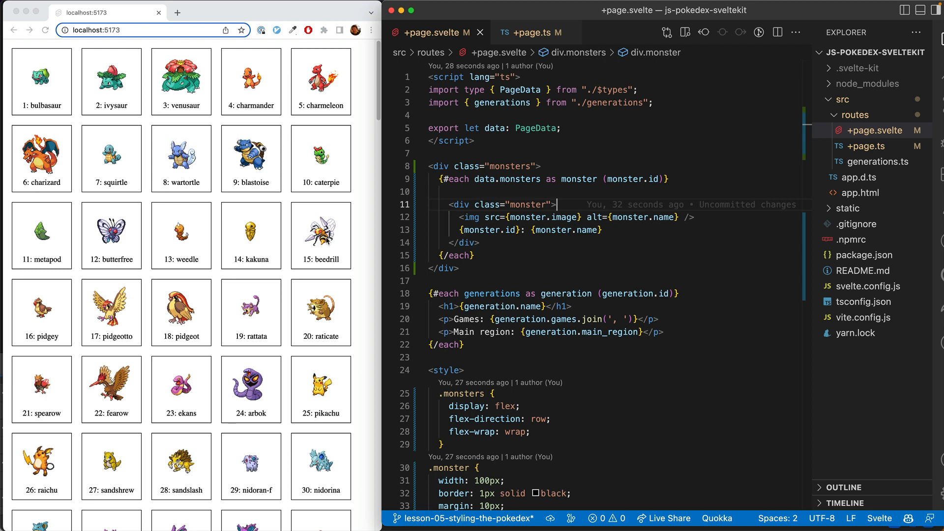
- Wrap image and name in a monster-content div and move the ID into its own div
double_click(529, 204)
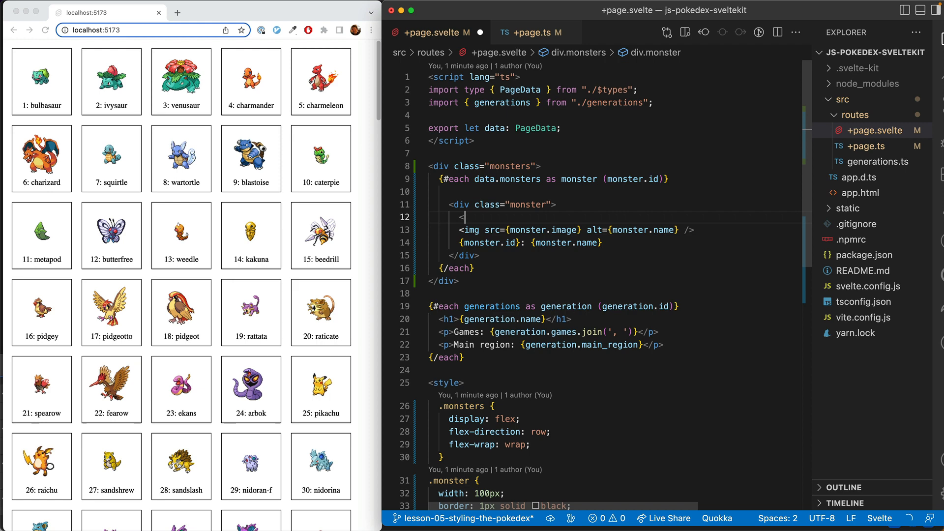
type("<div class=\"monster__name\">{monster.name}</div>")
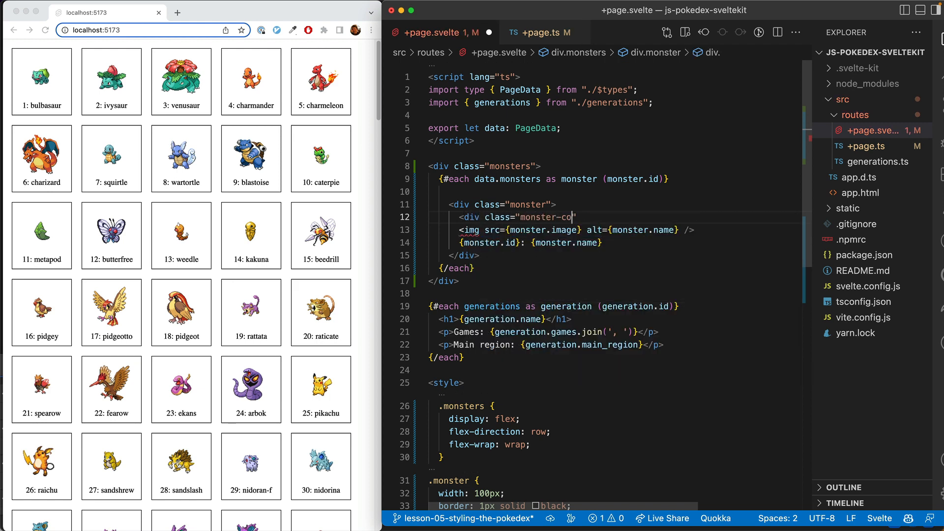
type("ntent")
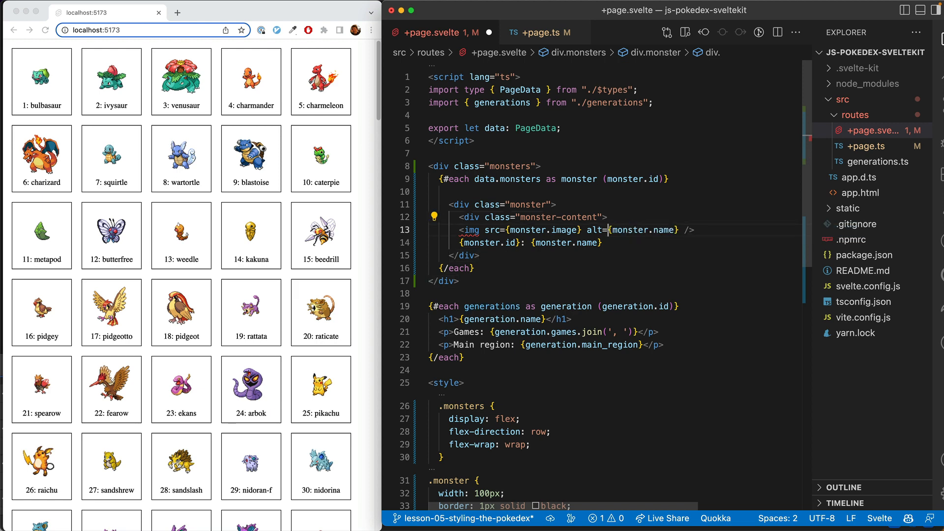
type("<d")
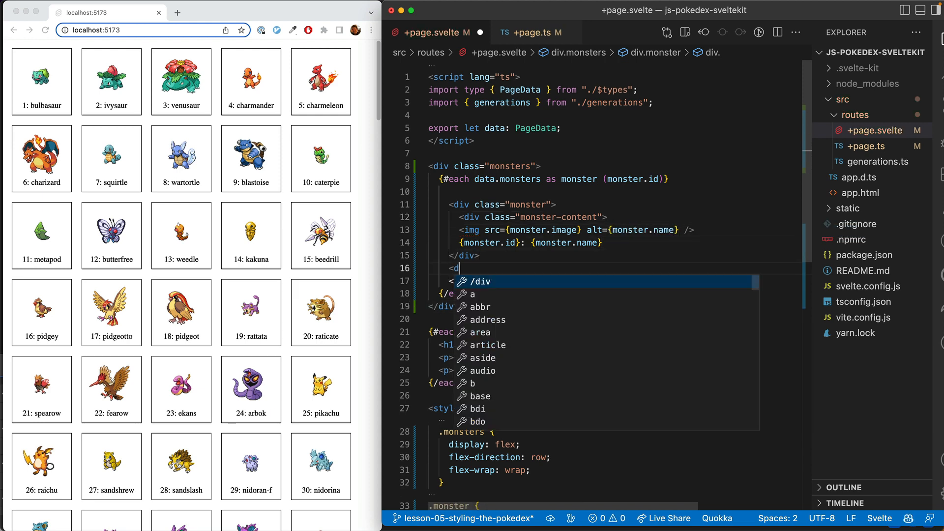
type("div class=\"monster-footer\">")
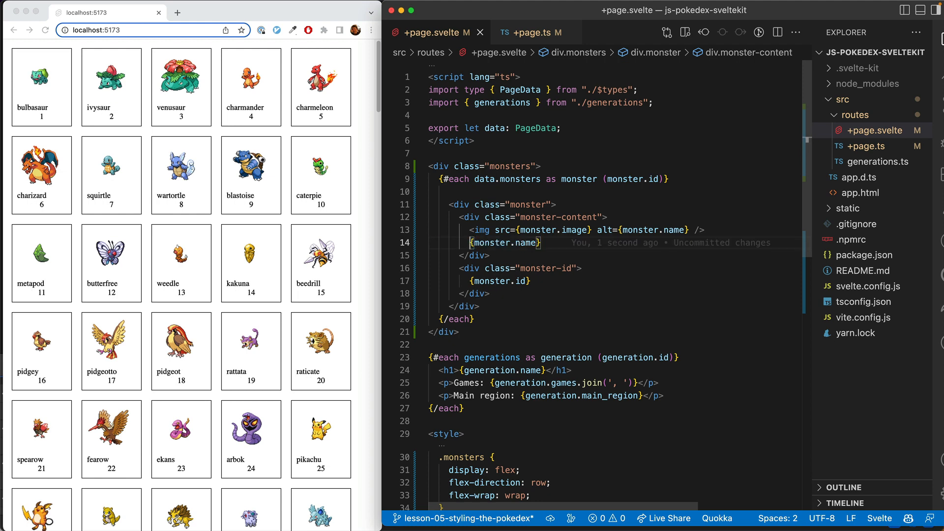
scroll("down", 3)
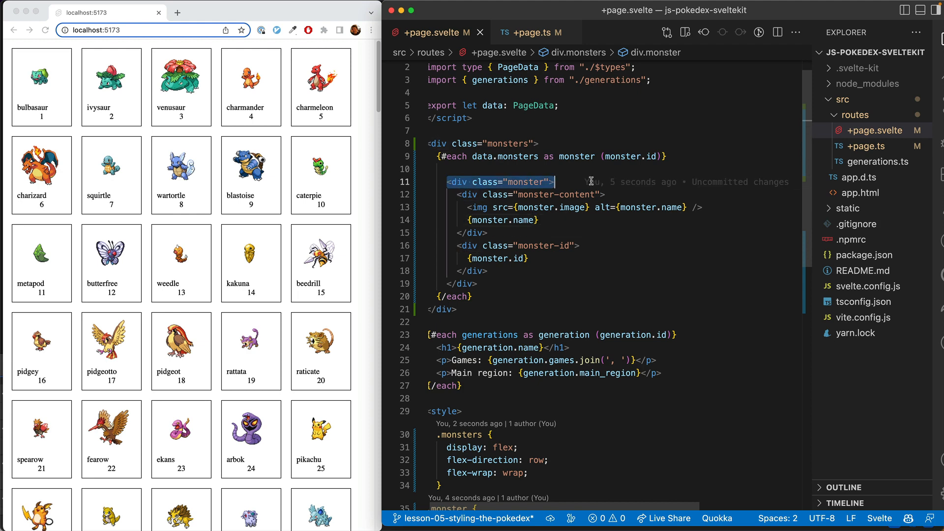
mouse_move(326, 143)
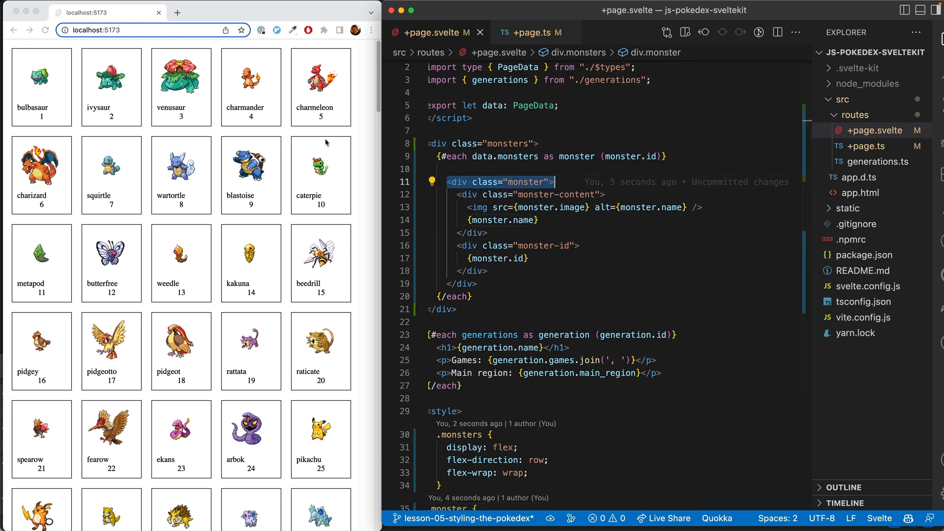
mouse_move(300, 157)
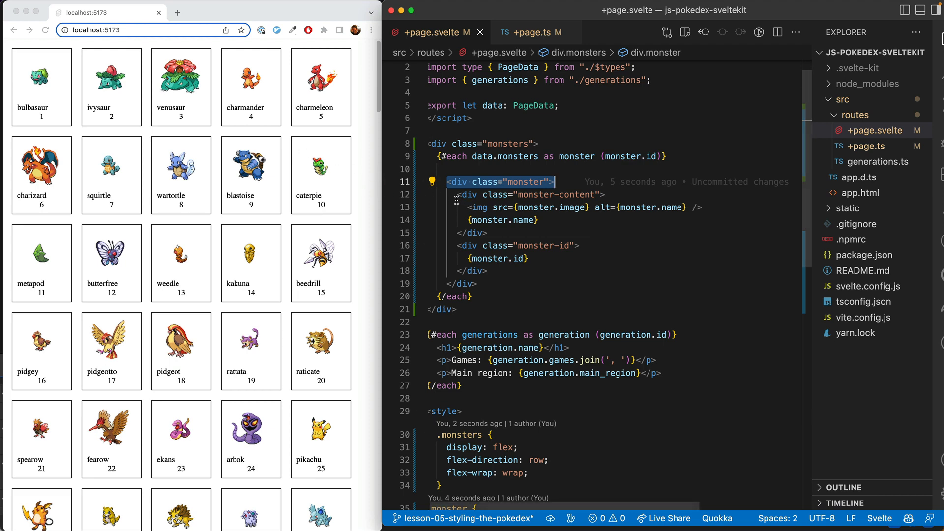
- Add a .monster-content rule laying out sprite and name as a centered flex column
double_click(308, 196)
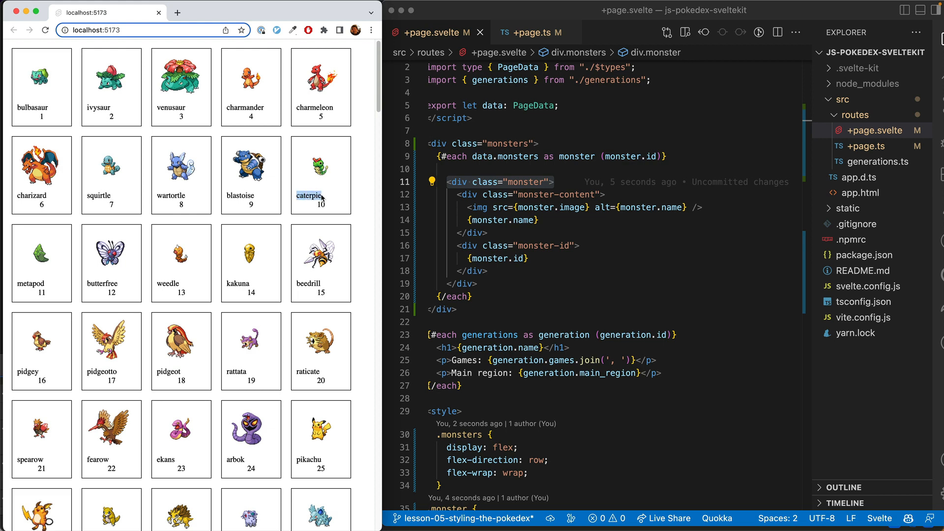
scroll("down", 3)
type("padding: 10px;")
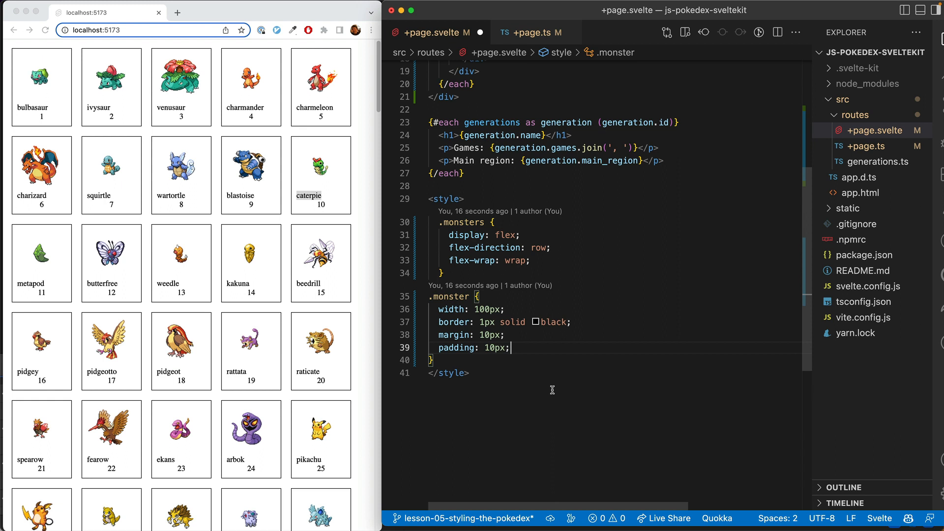
type(".monster-content {")
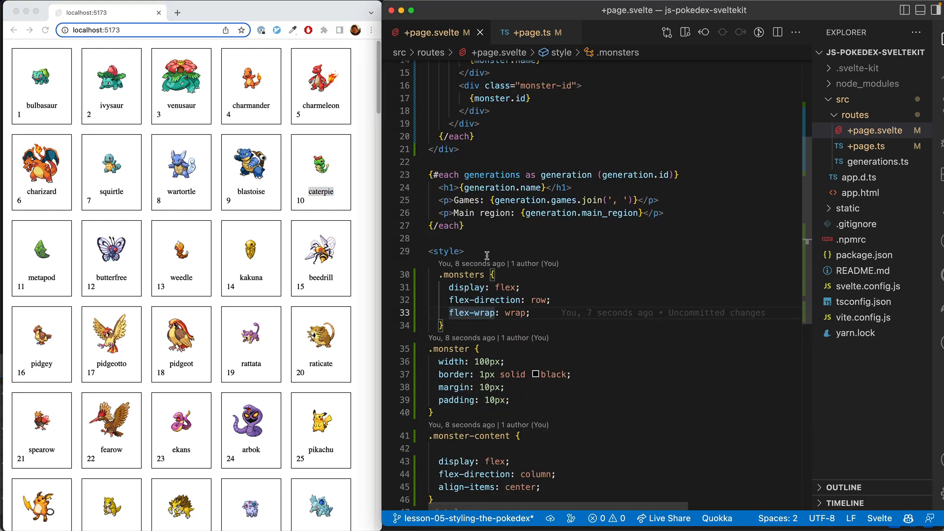
- Add .monster-id with position absolute, top 0, left 0, and make .monster position relative
type(".monster-id {")
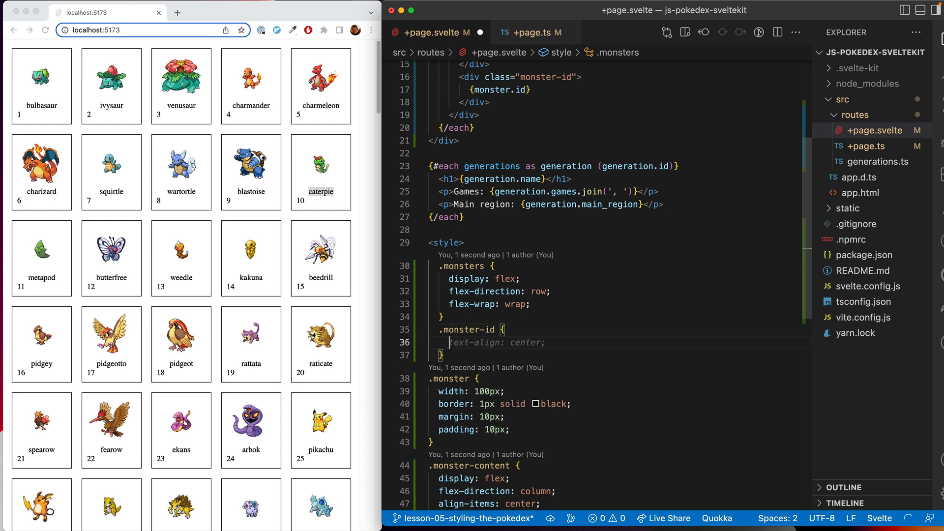
type("position: absolute;")
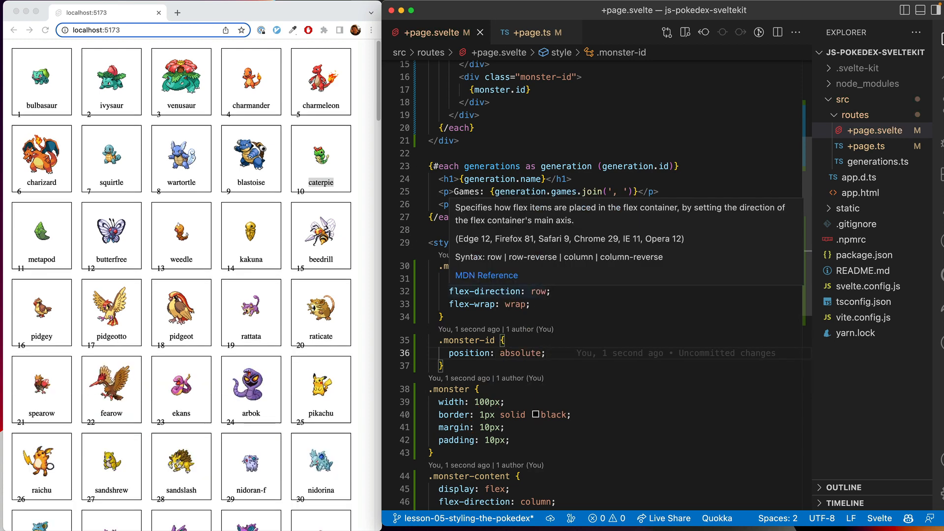
type("top: 0;")
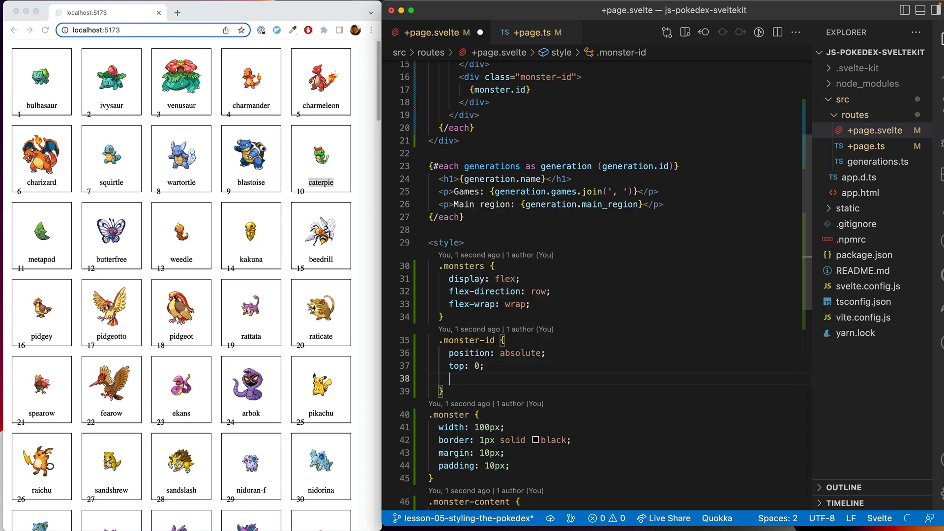
type("right: 0;")
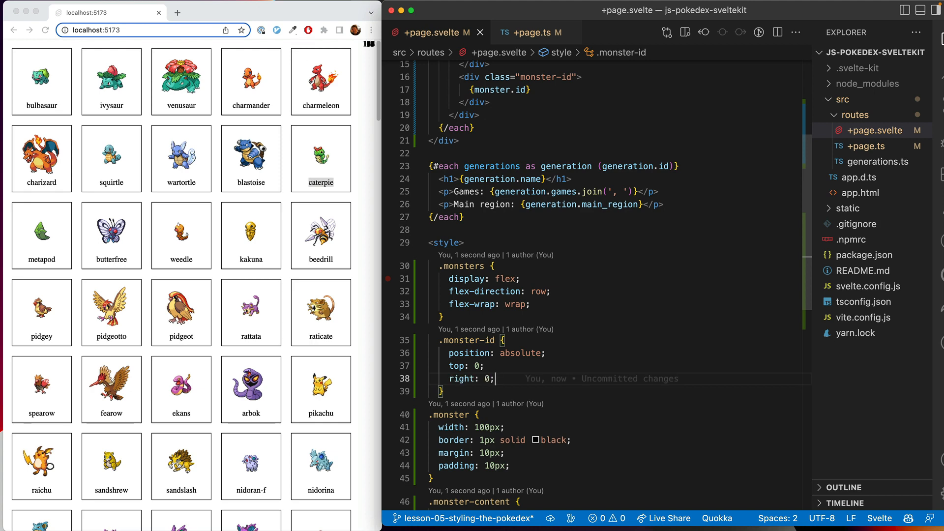
type("left")
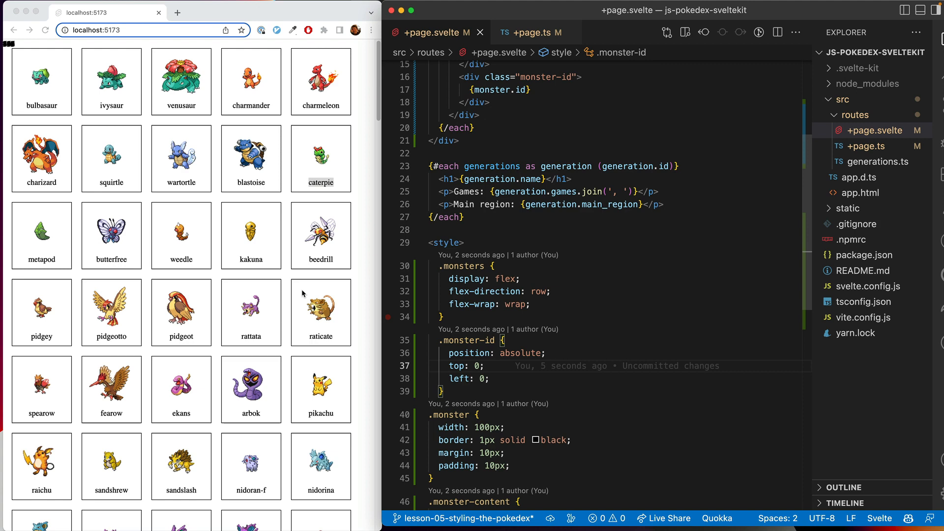
type("position: relative;")
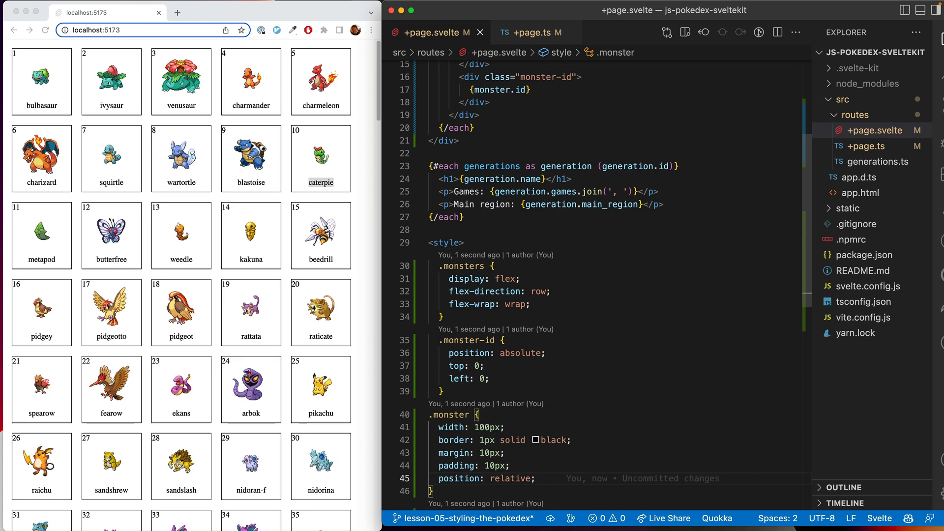
- Try 20px and 40px offsets for .monster-id, settling on top and left of 8px
double_click(321, 183)
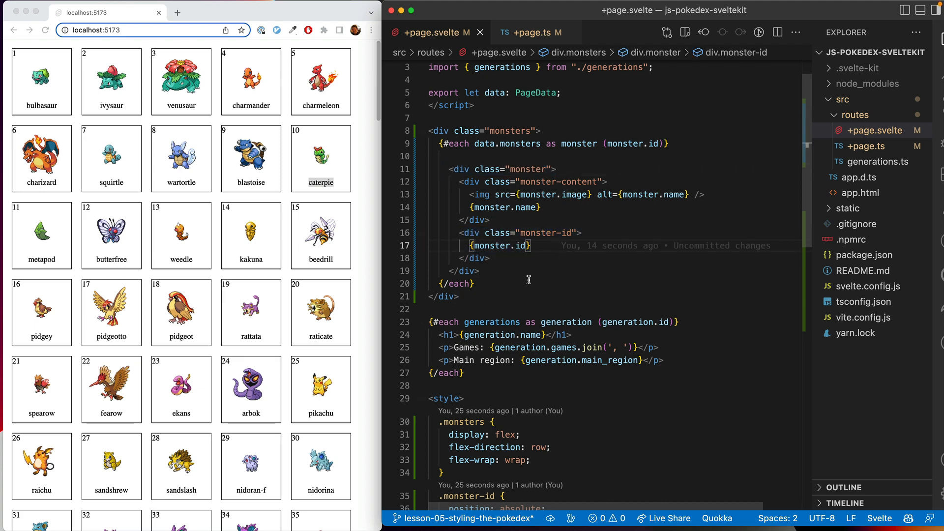
scroll("down", 3)
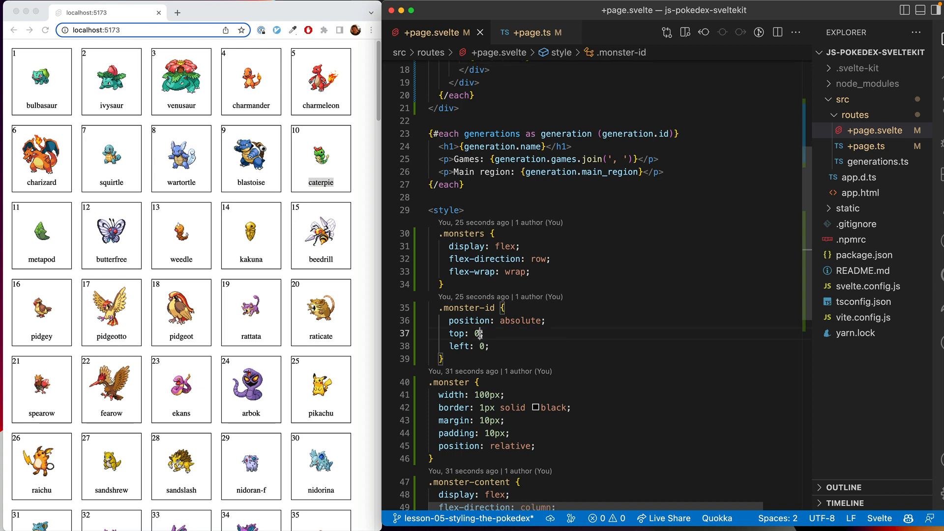
type("2")
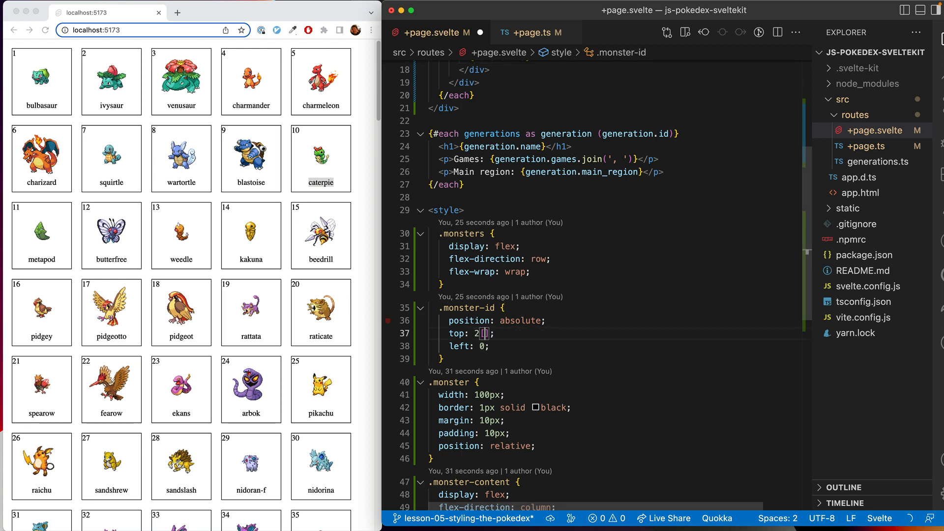
type("0px")
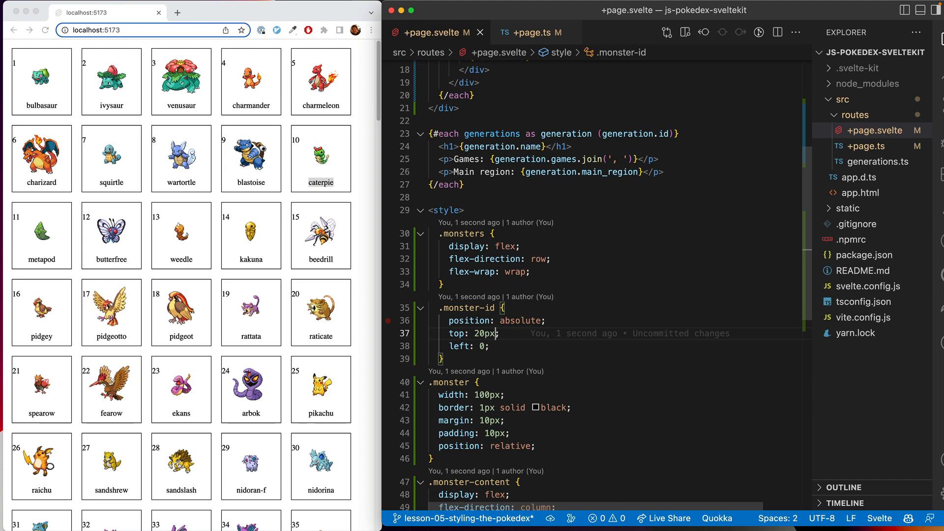
key("Backspace")
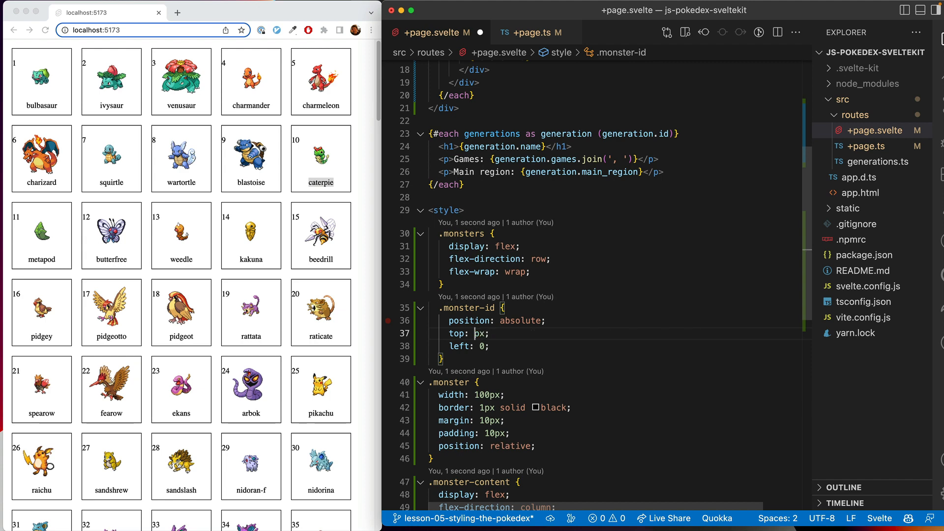
type("40")
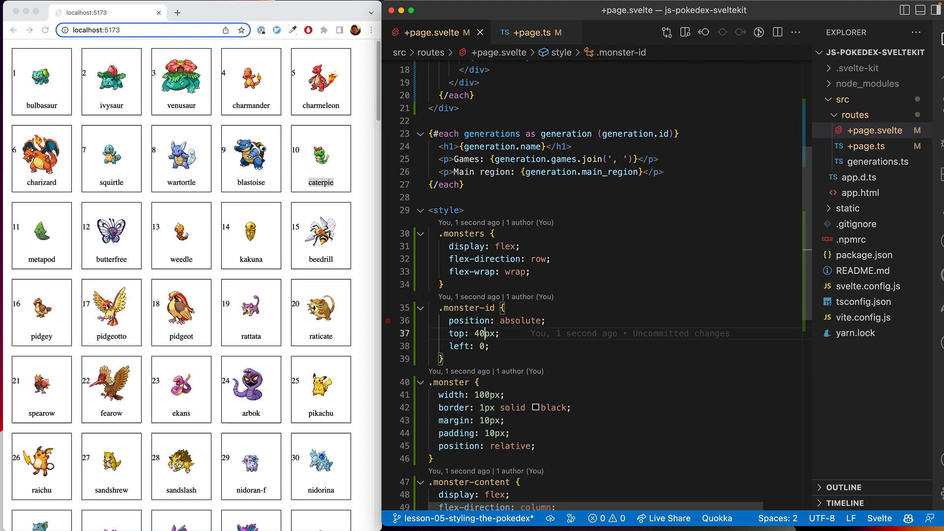
key("Backspace")
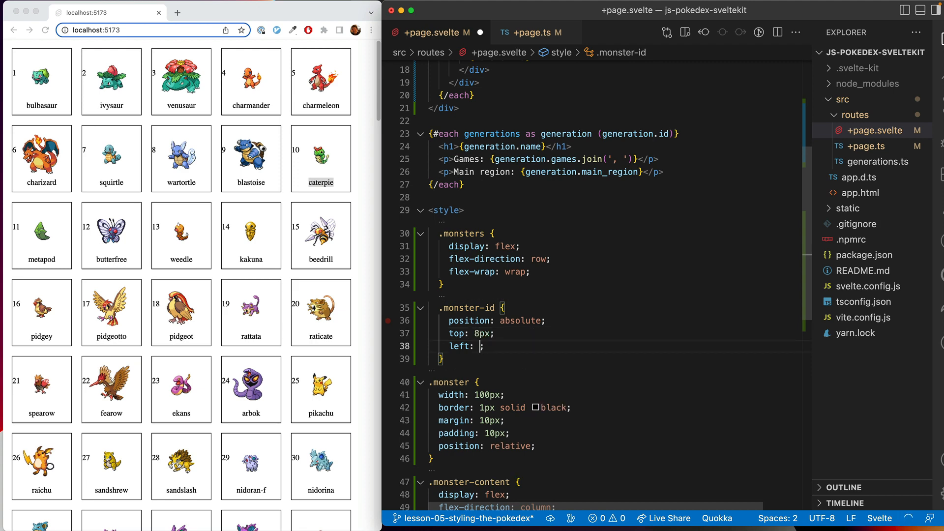
type("8px")
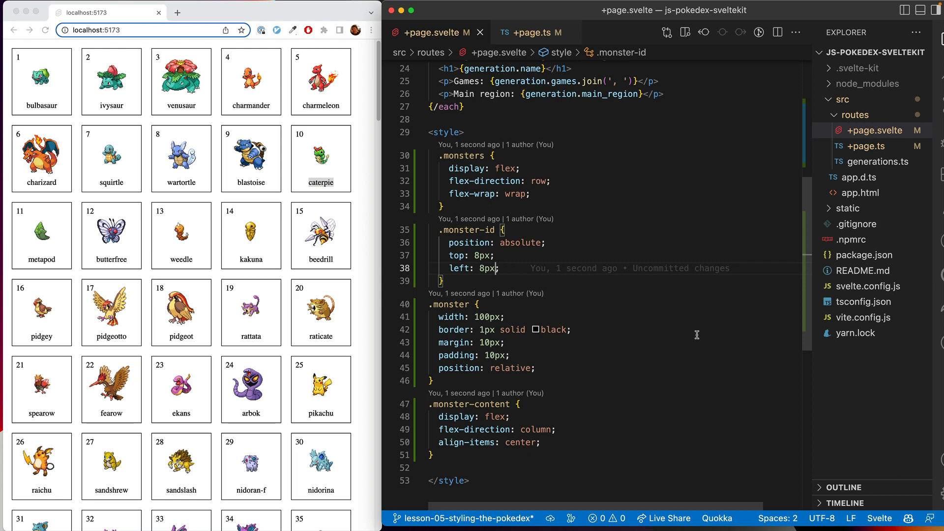
mouse_move(657, 325)
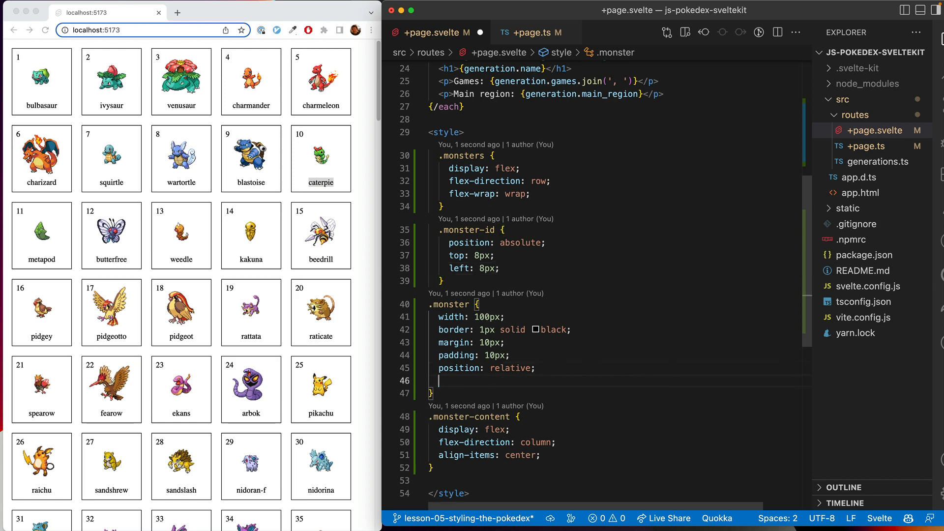
- Add a .monster:hover rule with background-color #ddd so cards darken on hover
type("background")
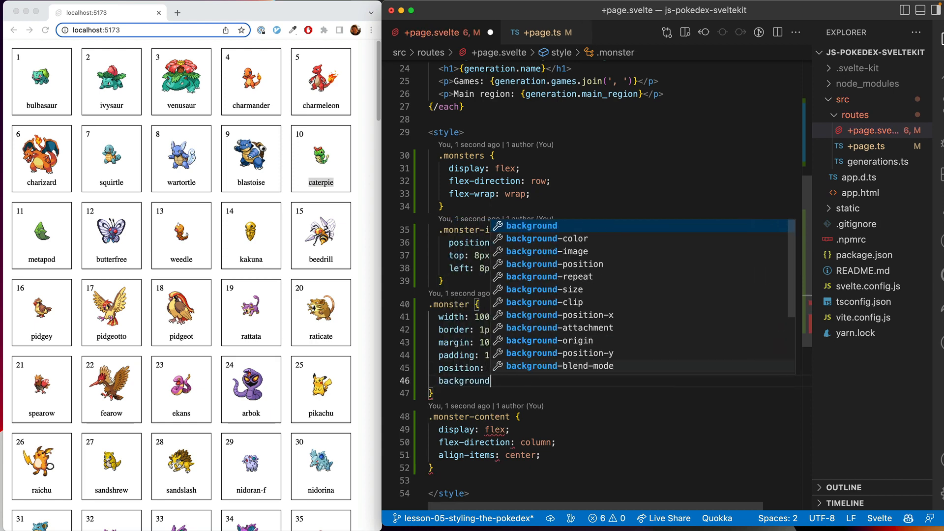
type("-color: #eee;")
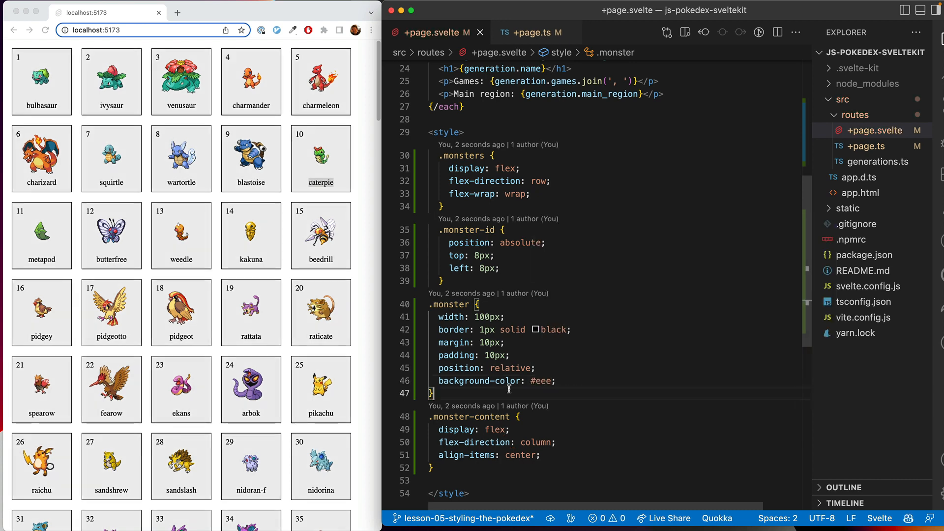
type(".monster:hover {")
type("background-color: #ddd;")
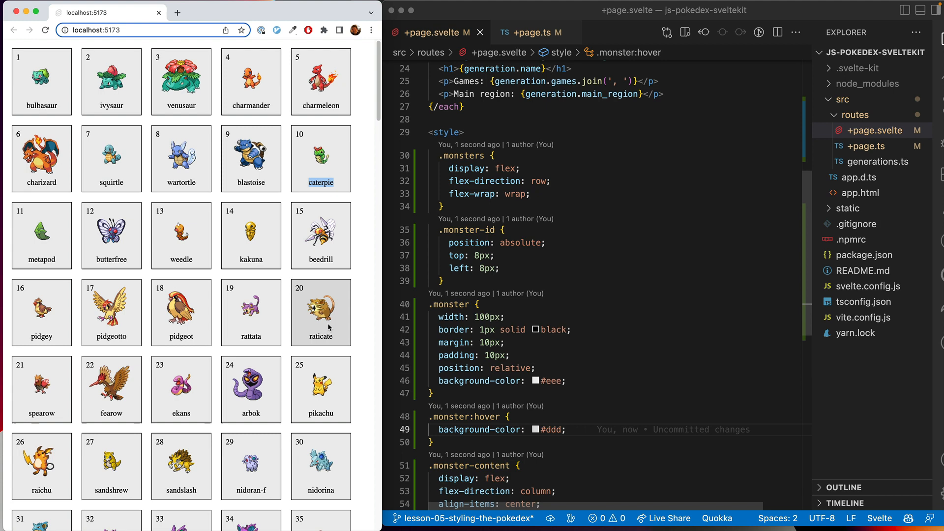
mouse_move(320, 235)
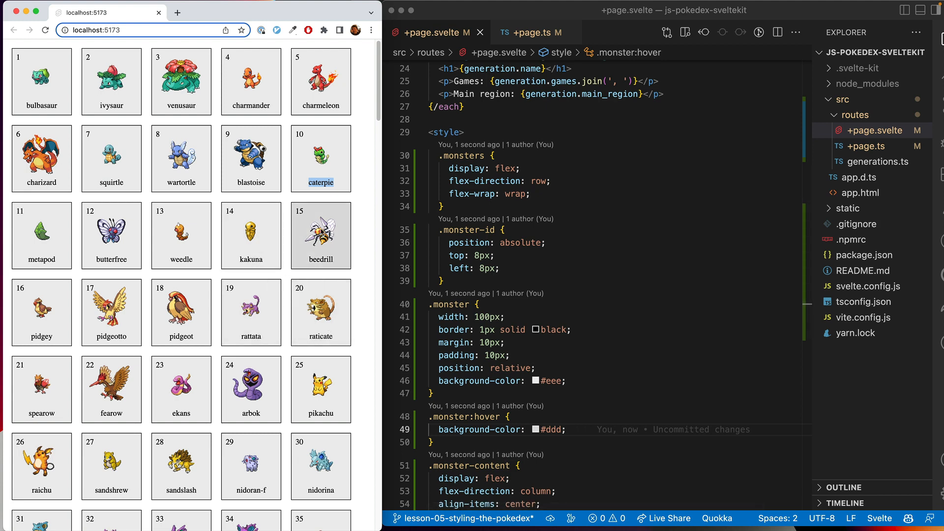
mouse_move(360, 199)
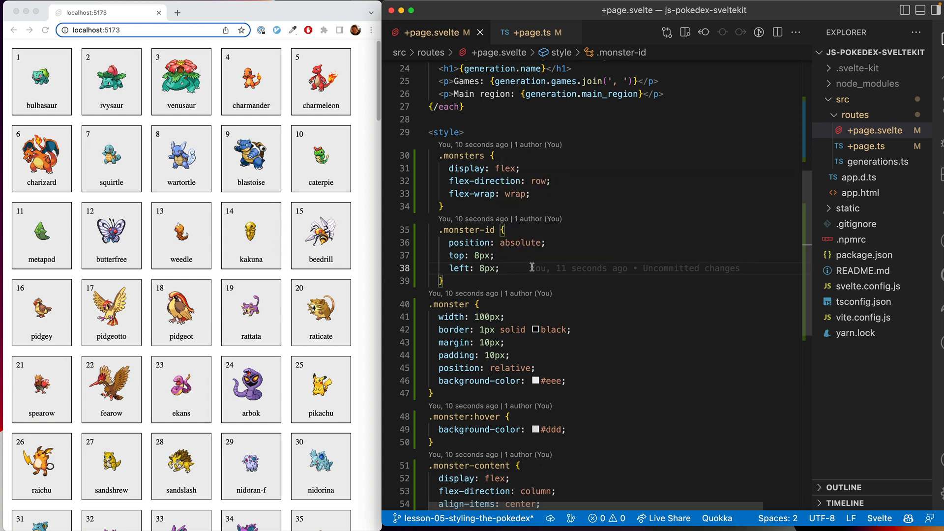
- Give .monster-id font-size 0.8em and color #aaa so card IDs are small and light gray
type("fon")
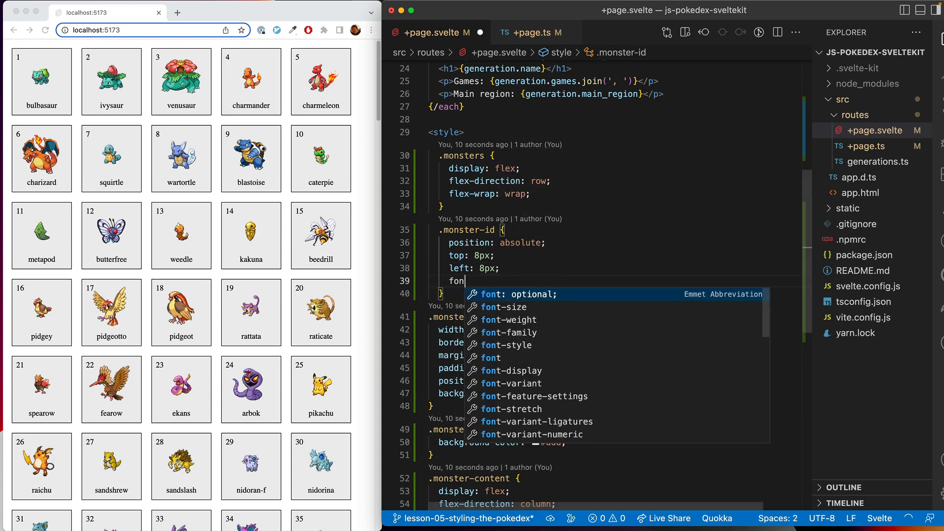
type("font-size:")
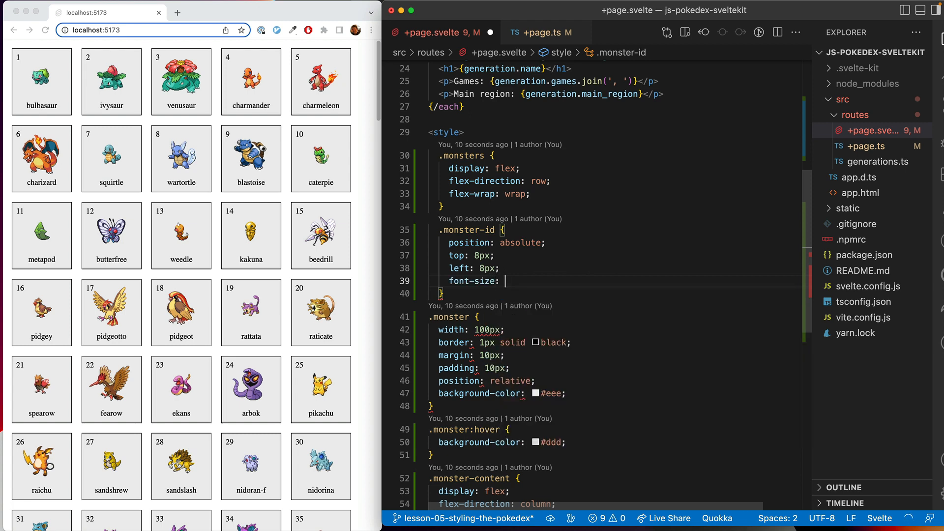
type("0.8em;")
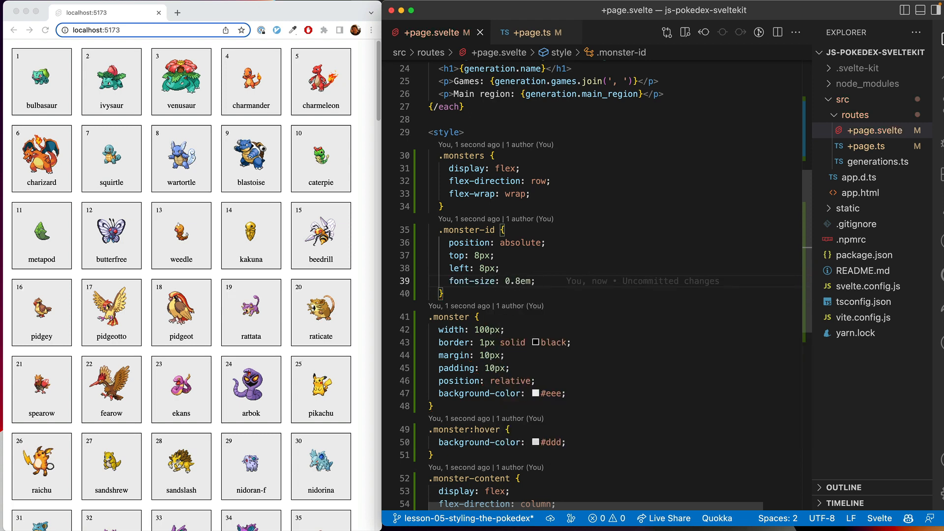
type("color: #aaa;")
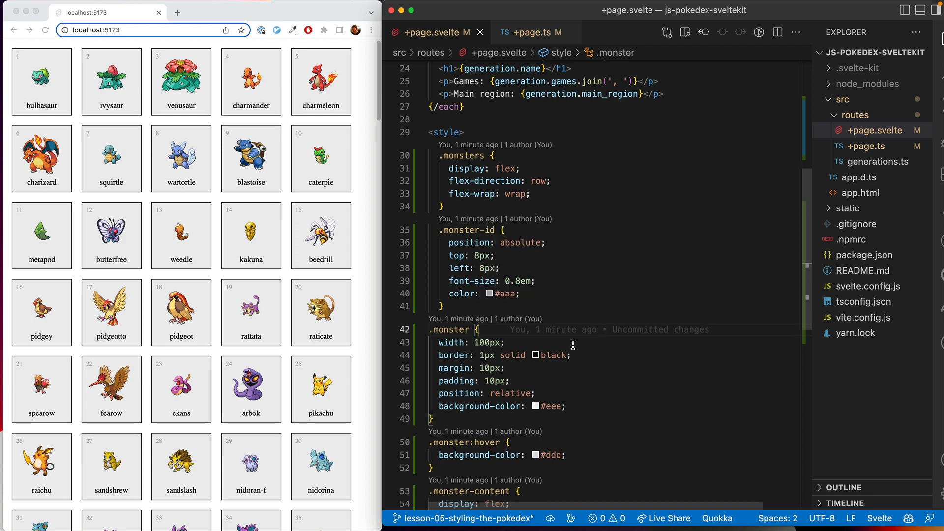
mouse_move(181, 235)
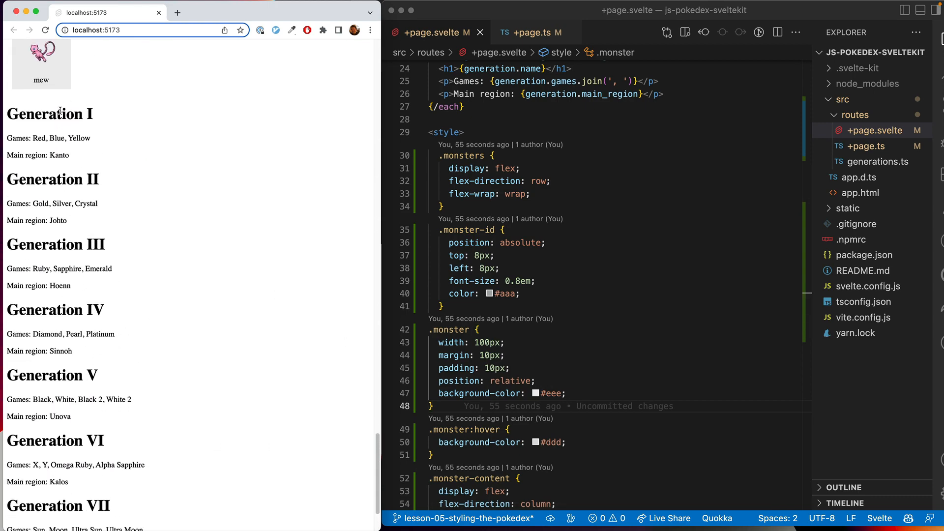
mouse_move(163, 217)
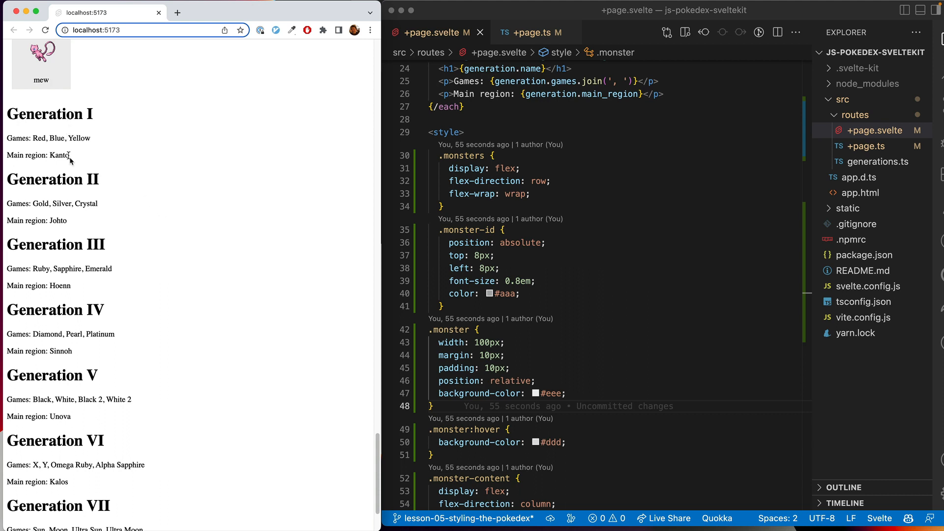
- Remove the .monster border and keep only the main_region paragraph in the generations loop above the grid
double_click(58, 155)
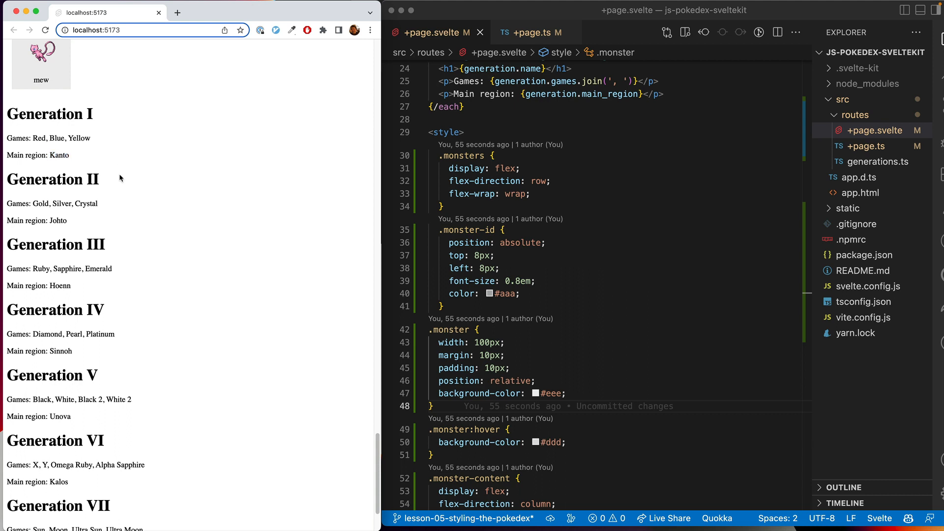
mouse_move(118, 232)
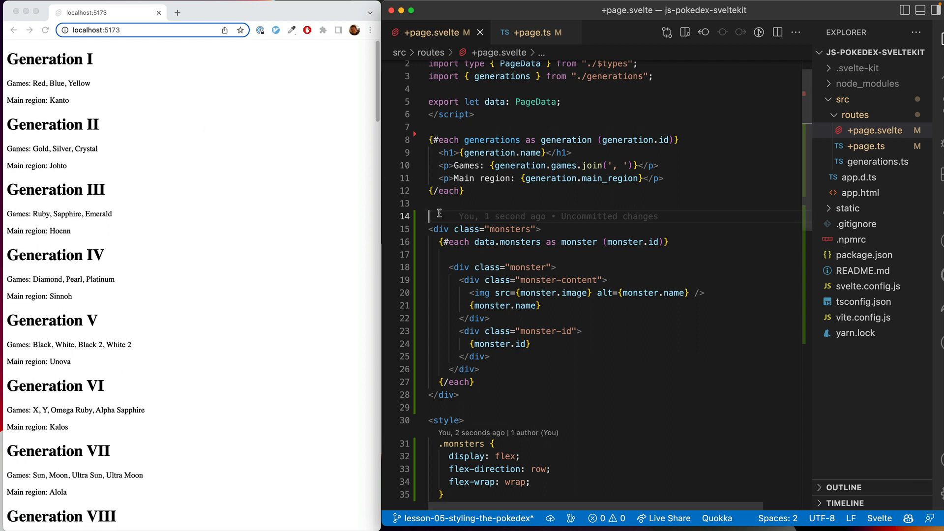
key("Backspace")
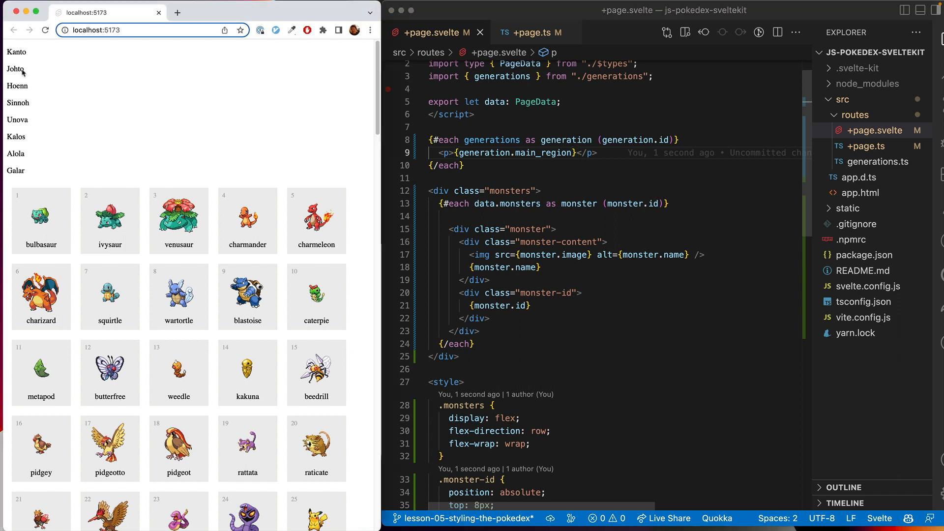
mouse_move(10, 49)
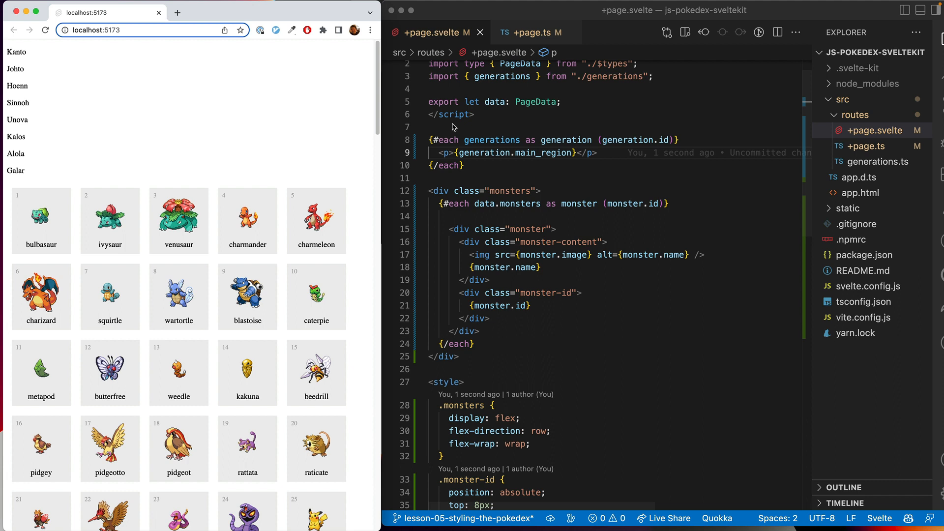
- Wrap the region loop in a div class="generations" with each region in a div class="generation"
type("<div clas")
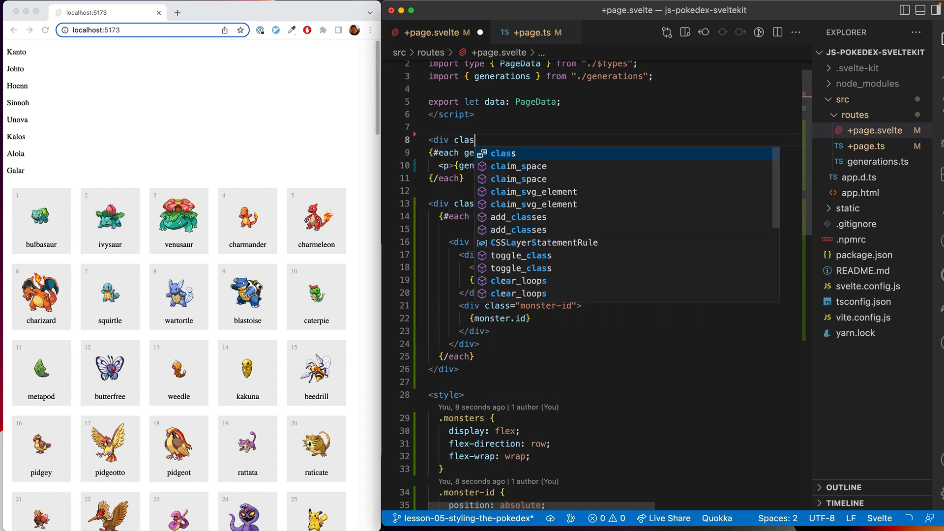
type("=\"generations\">")
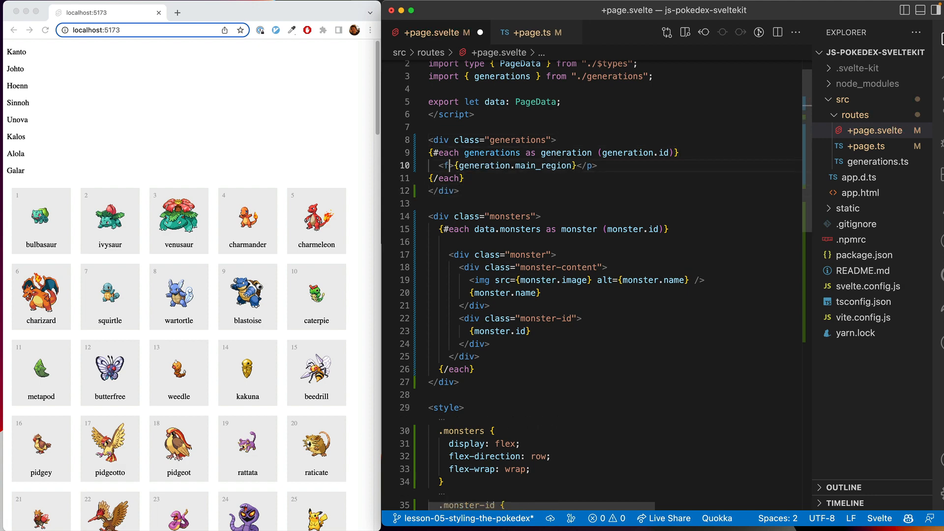
type("div class=\"generation\">")
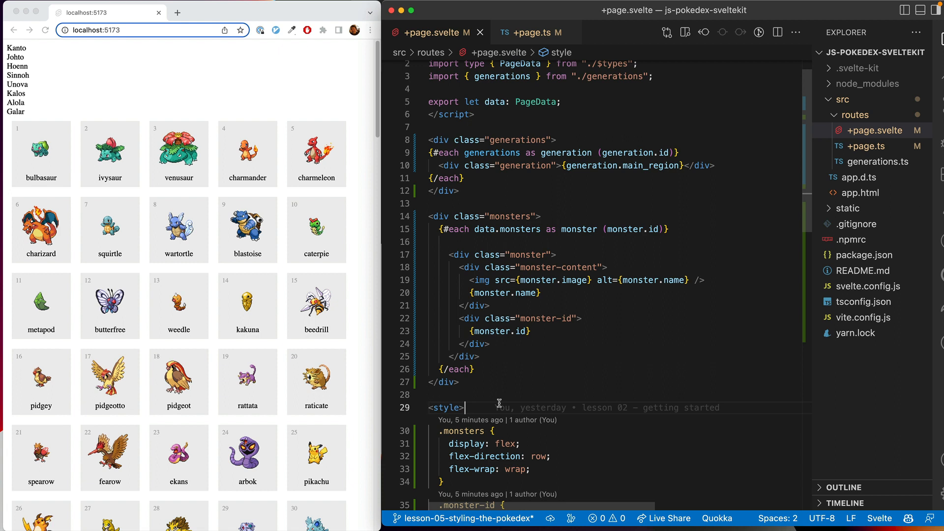
- Style .generations as display: flex row with wrap and start a .generation rule
type(".genar")
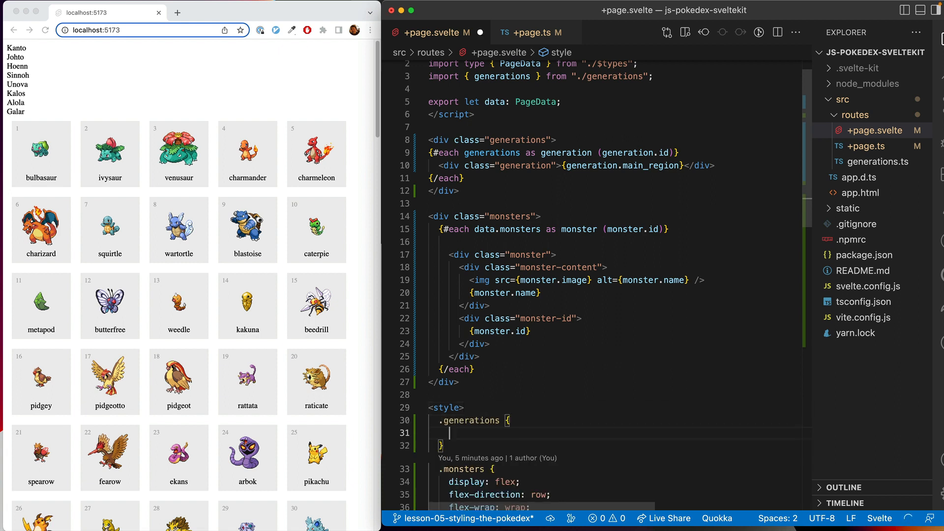
type("display: flex;")
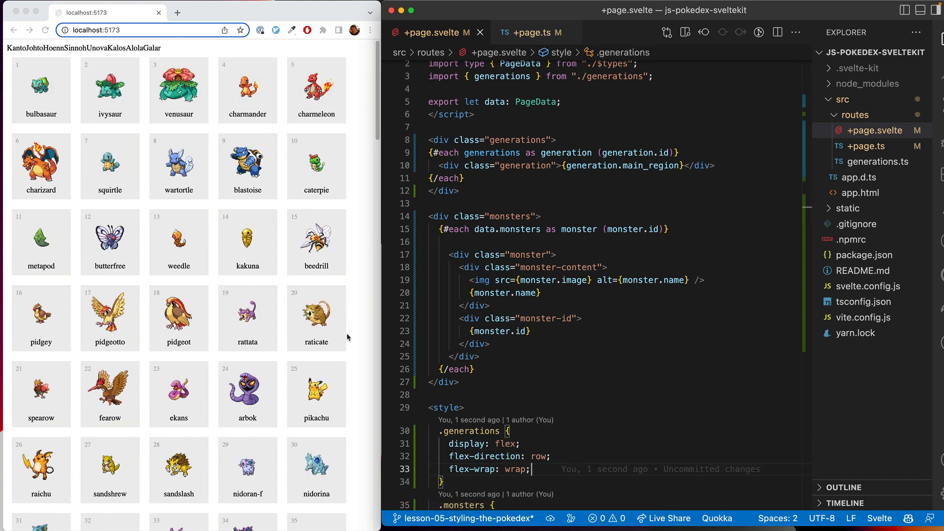
type(".generation {")
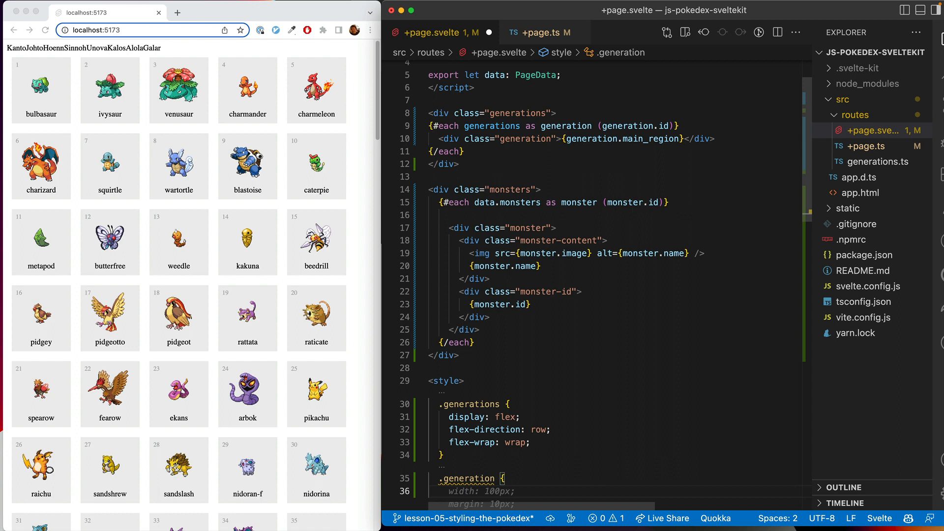
- Give .generation margin 10px and padding 5px 10px
type("ma")
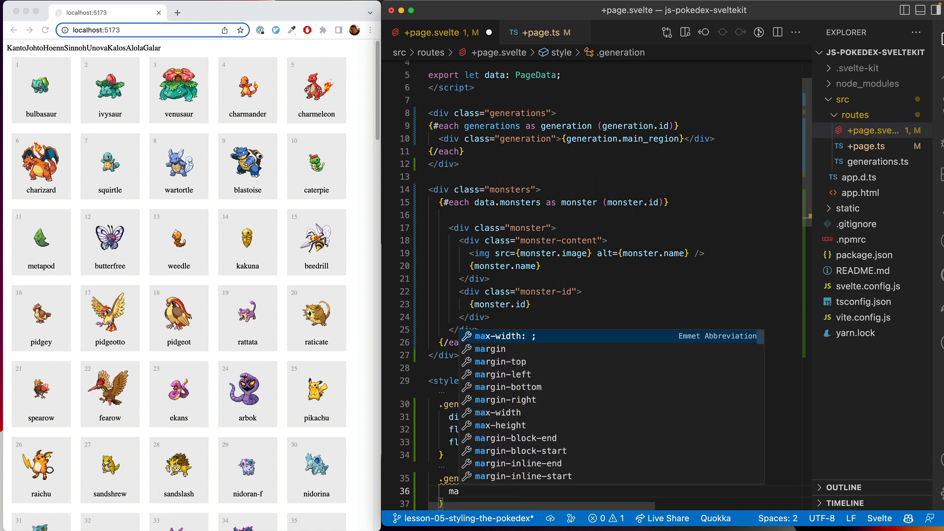
type("margin: 10")
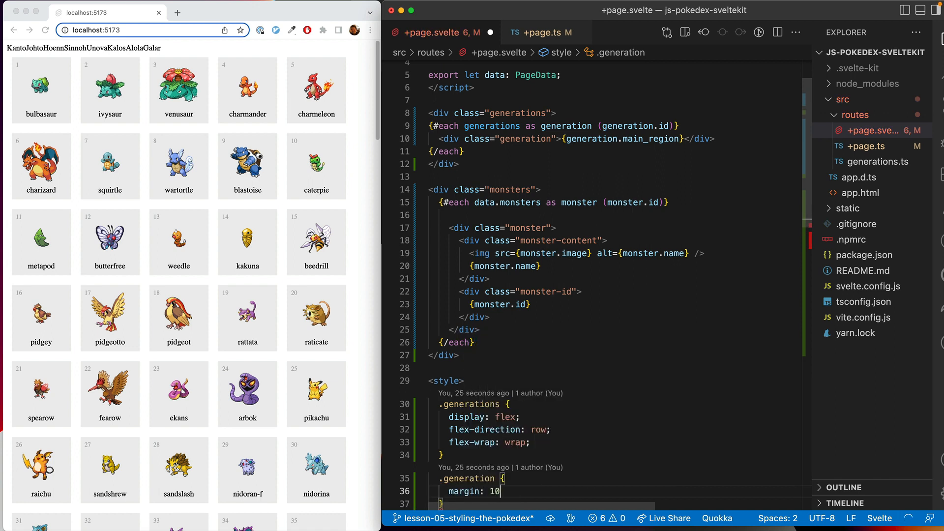
type("px")
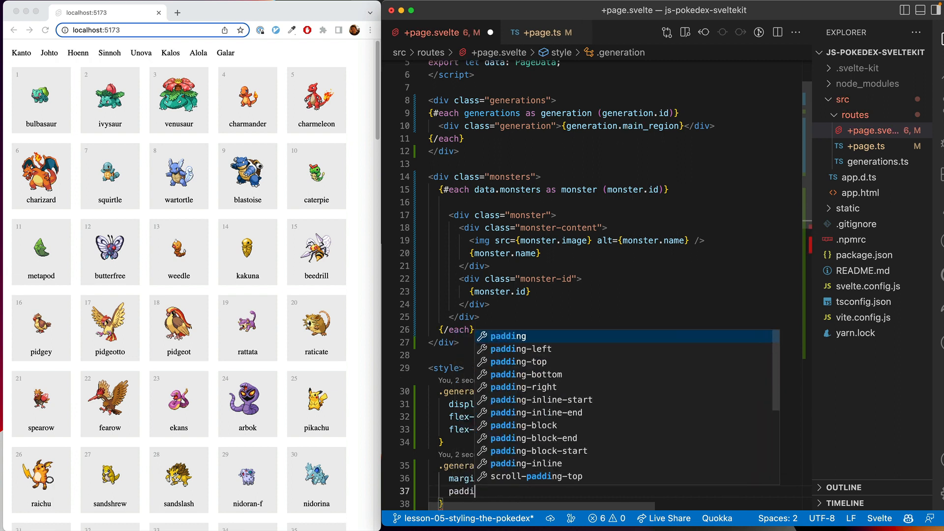
type("padding: 5px 10px;")
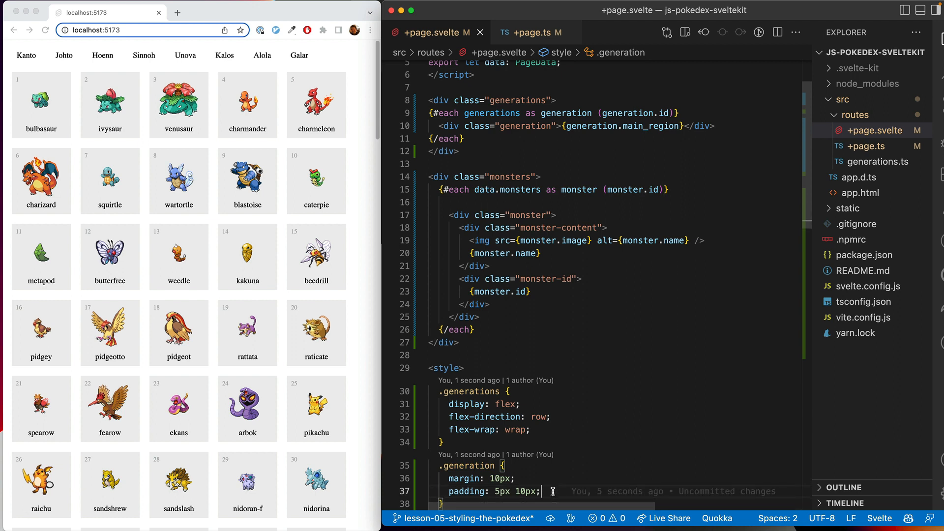
- Add a light background-color, border and dark text color to .generation, centering the row
type("background-color: #eee;")
type("border: 1px solid black;")
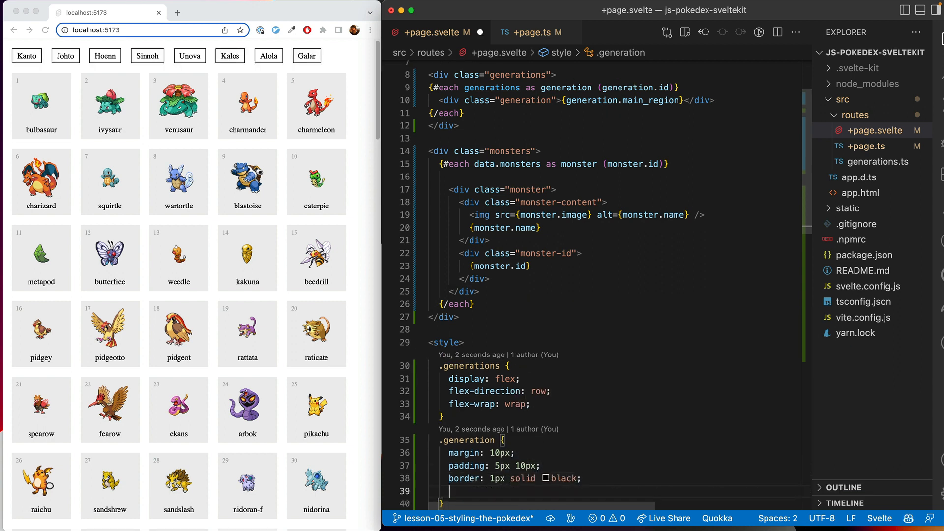
type("background-color: #f9f9f9;")
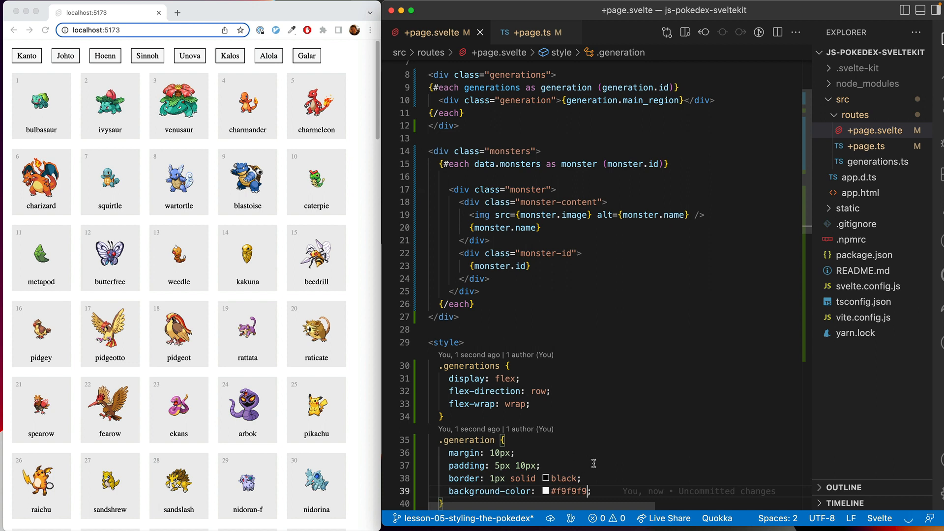
type("color: #333;")
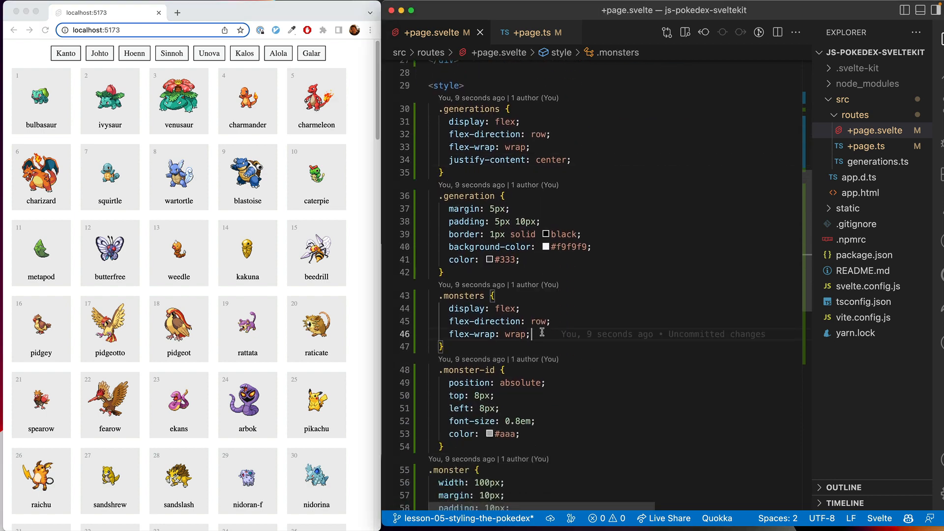
- Center the .monsters grid horizontally with margin: auto and justify-content: center
type("margin")
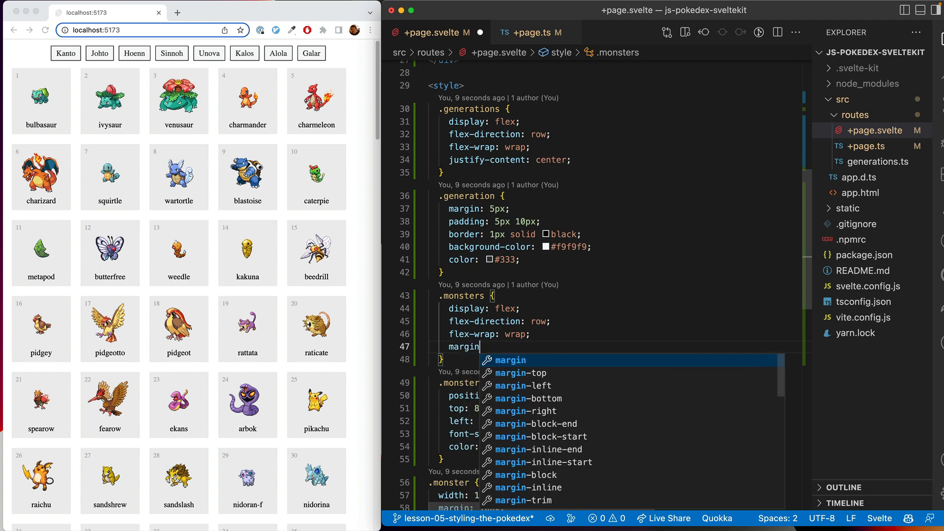
type(": auto;")
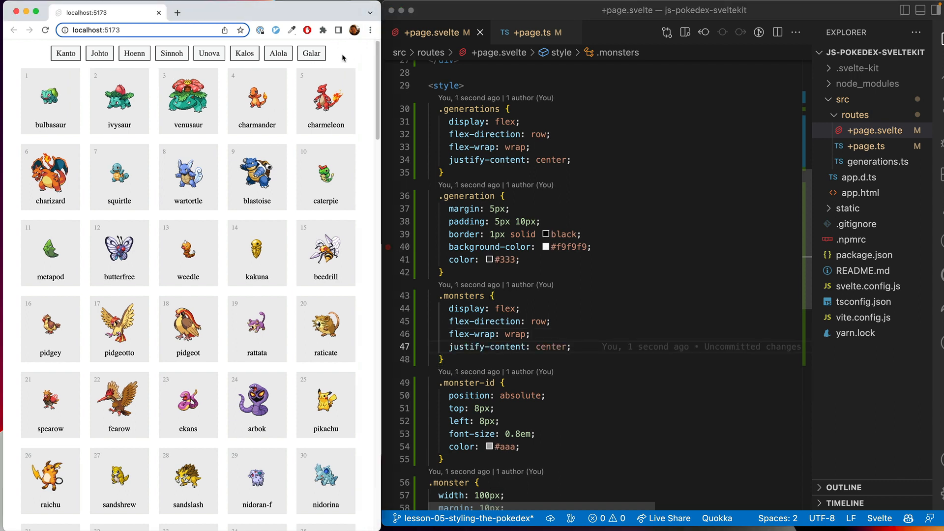
type("gen")
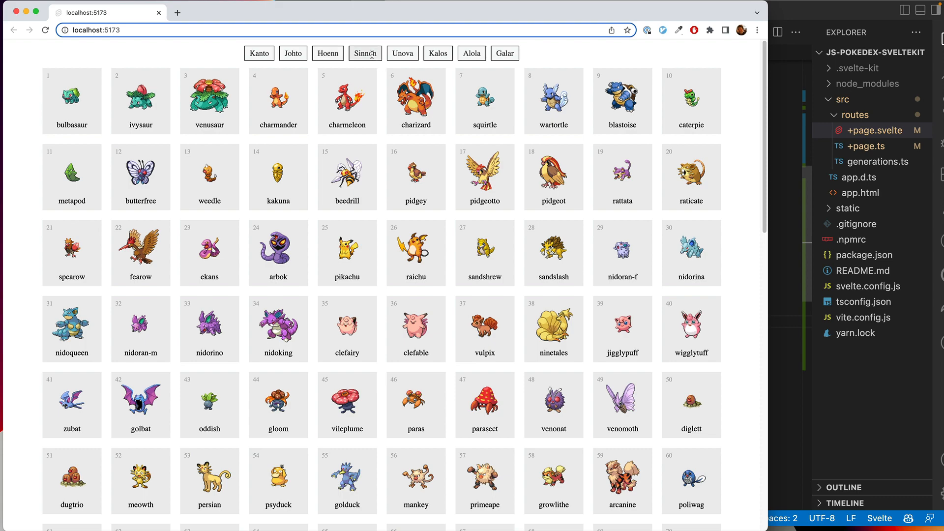
- Scroll the widened Chrome page to review the centered region row and monster grid
scroll("down", 3)
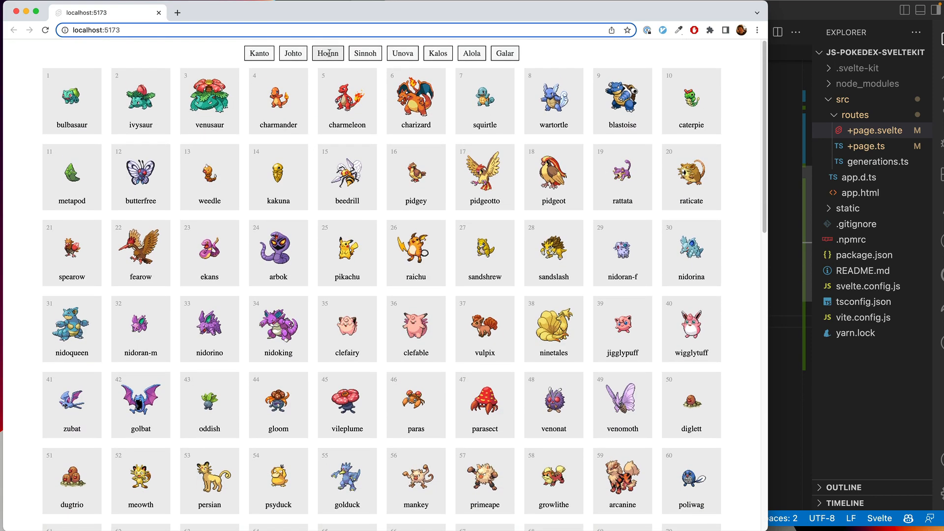
mouse_move(228, 54)
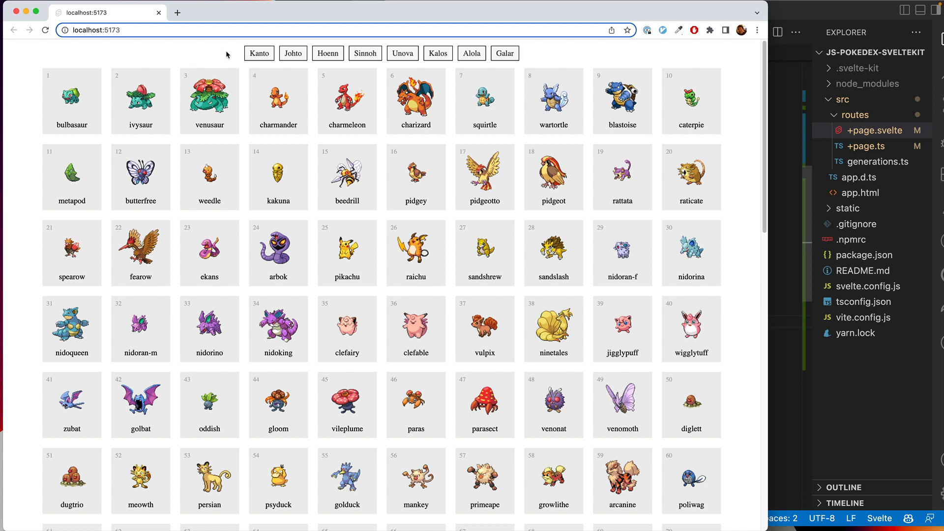